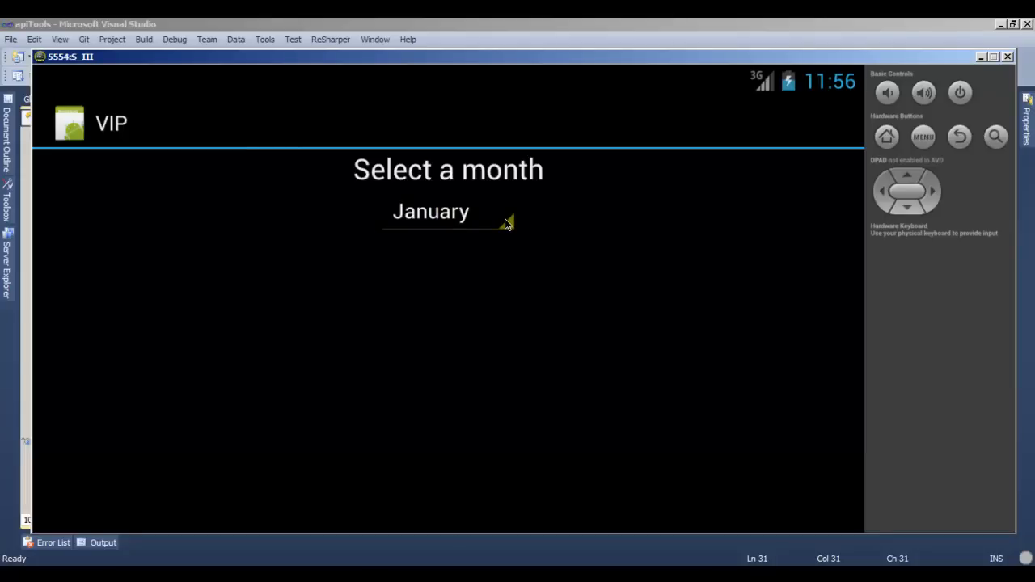
- Pick February instead of January from the VIP app's month dropdown in the emulator
left_click(448, 211)
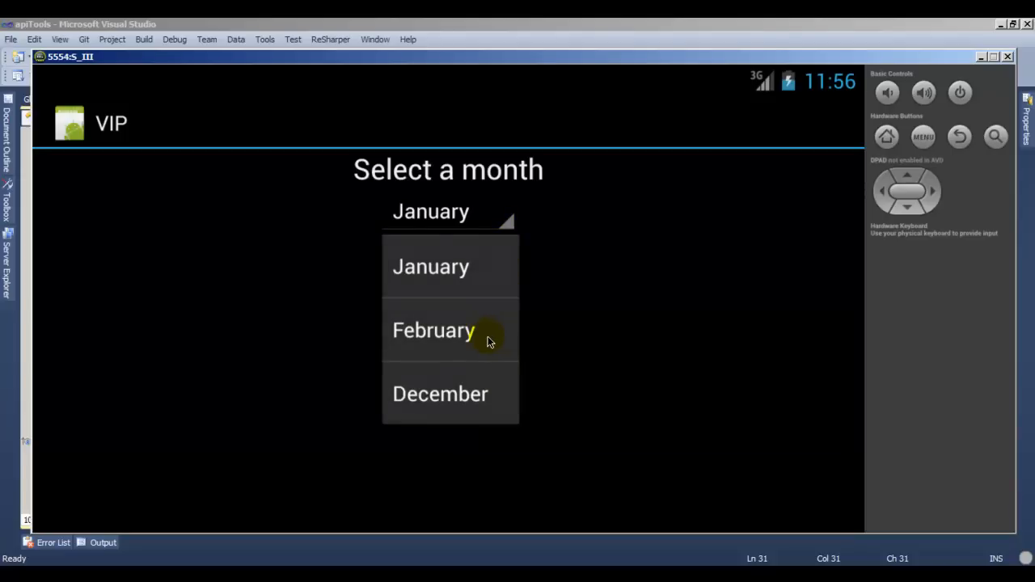
mouse_move(481, 396)
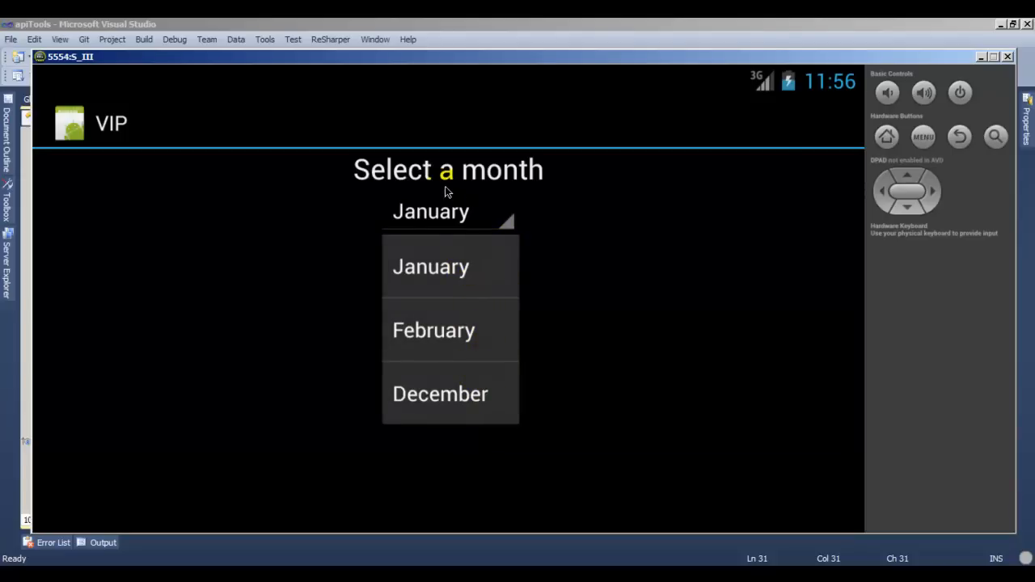
mouse_move(548, 242)
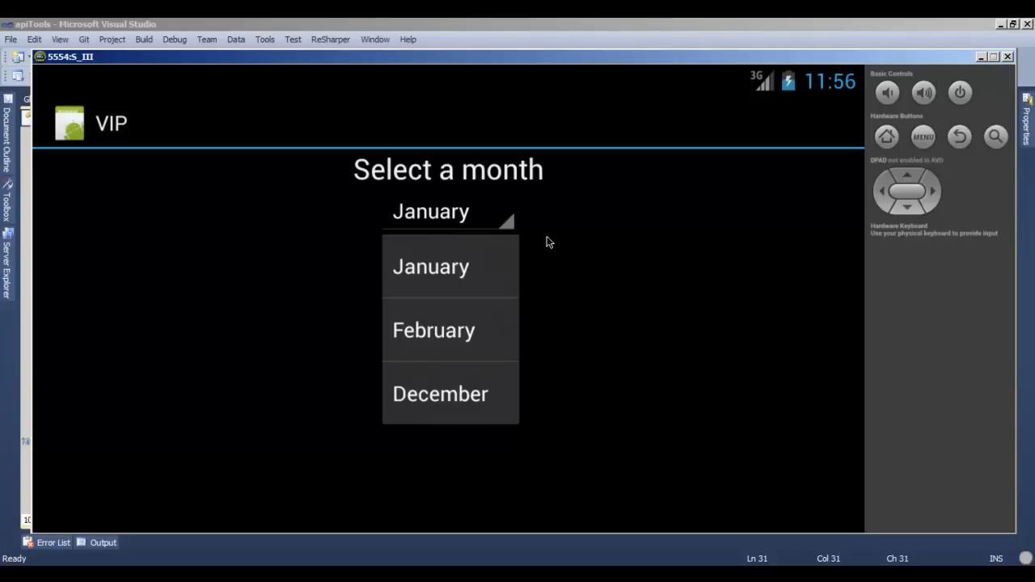
mouse_move(542, 223)
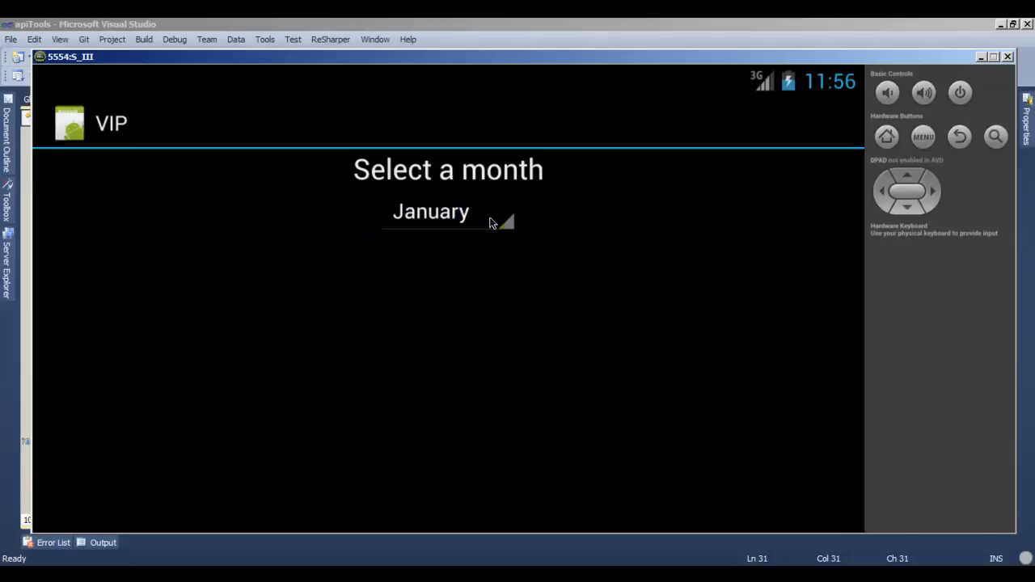
left_click(447, 211)
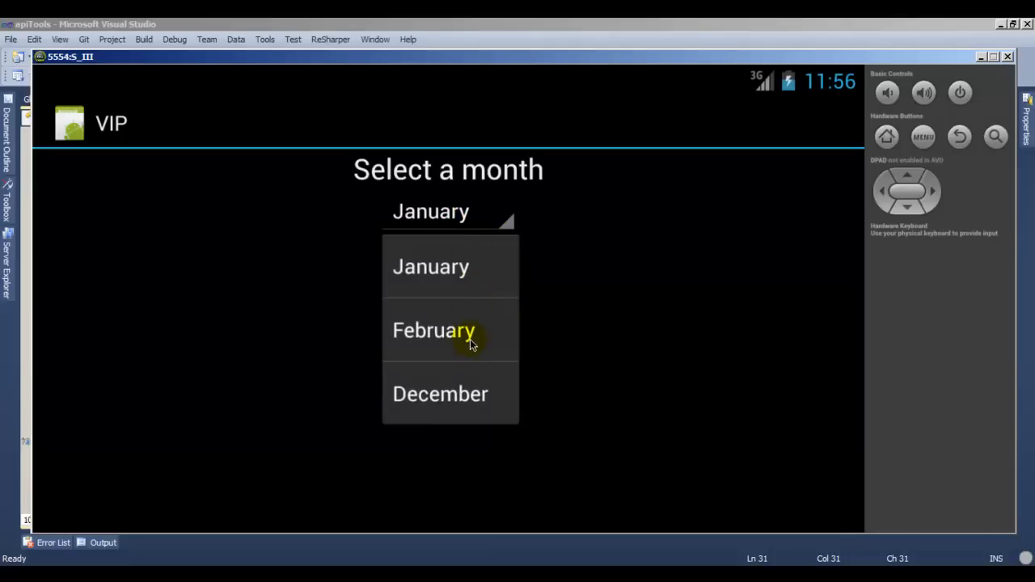
left_click(434, 330)
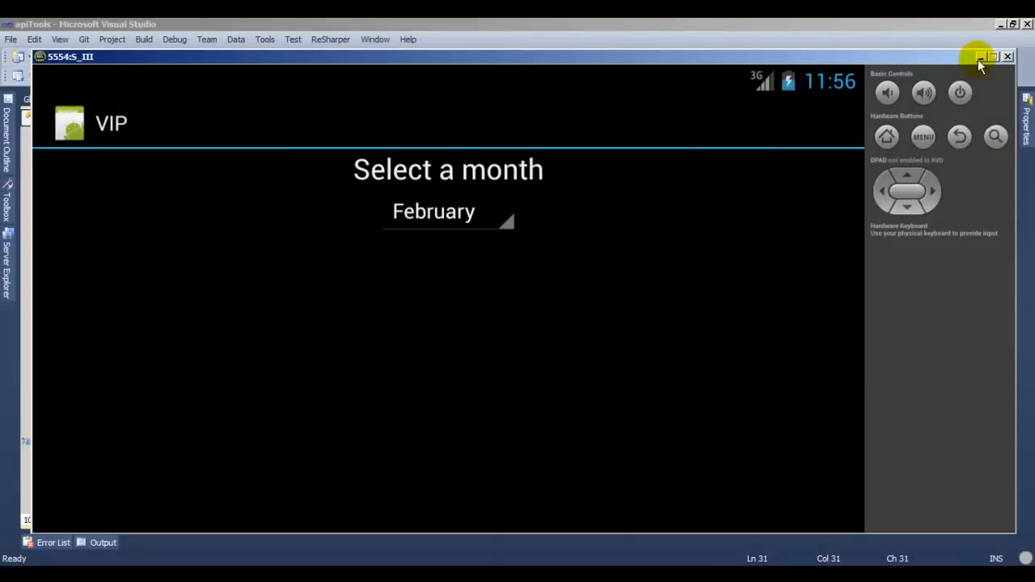
- Hide the emulator and browse the Visual C# Web templates, including ASP.NET MVC 4 Web Application
left_click(978, 57)
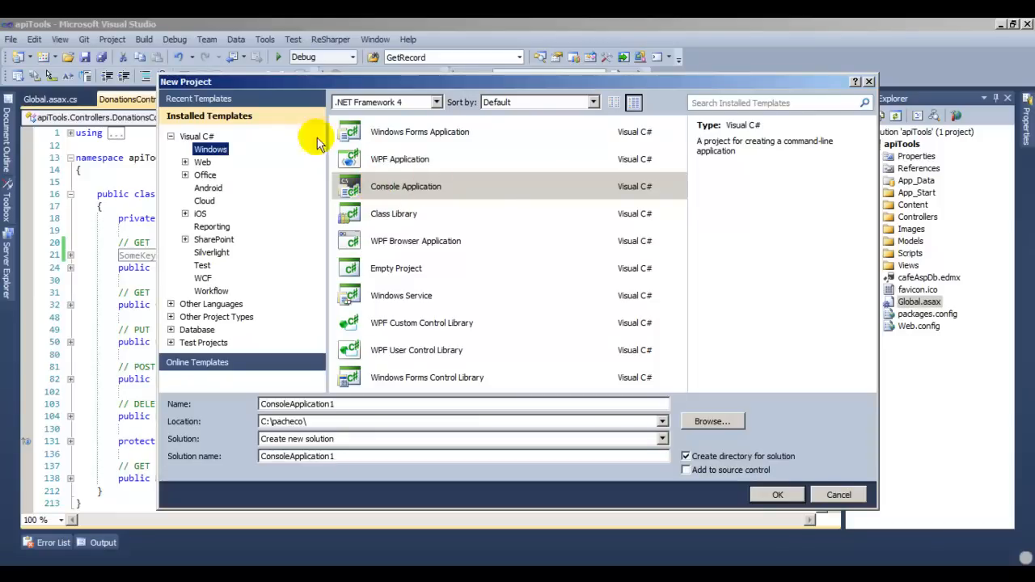
left_click(202, 162)
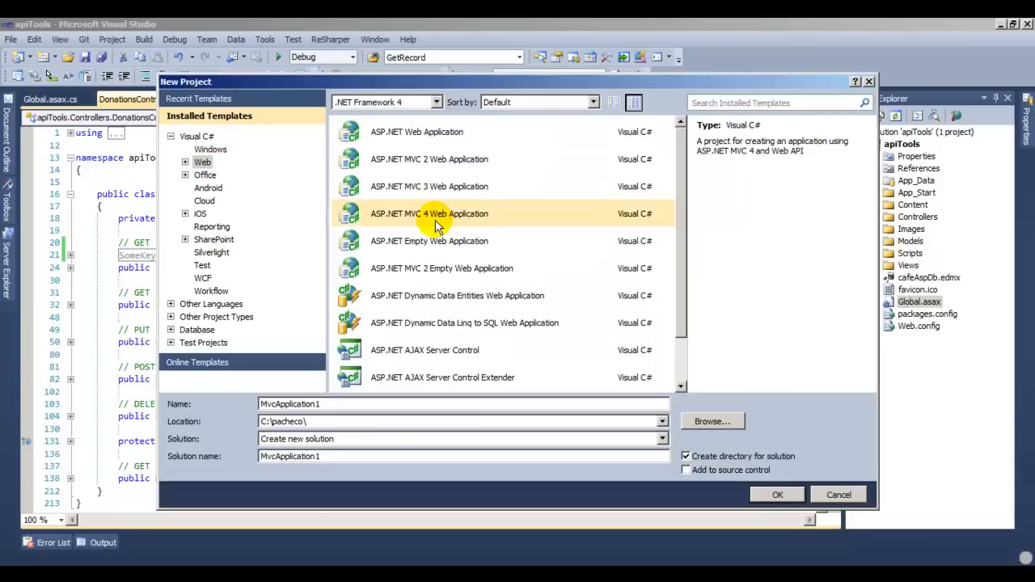
mouse_move(436, 218)
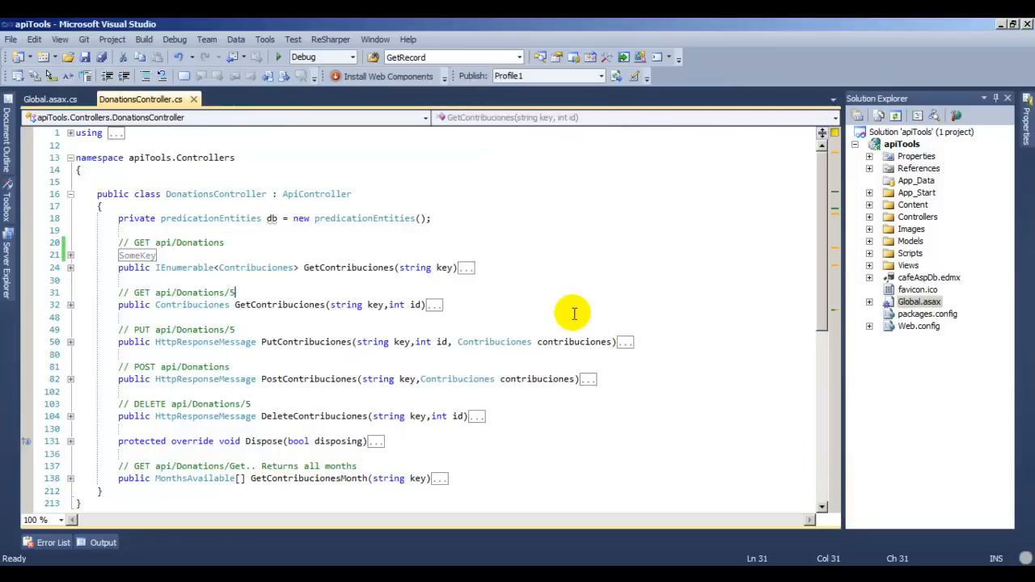
- Open and close ValuesController.cs, then scroll DonationsController.cs down to GetContribucionesMonth
left_click(869, 217)
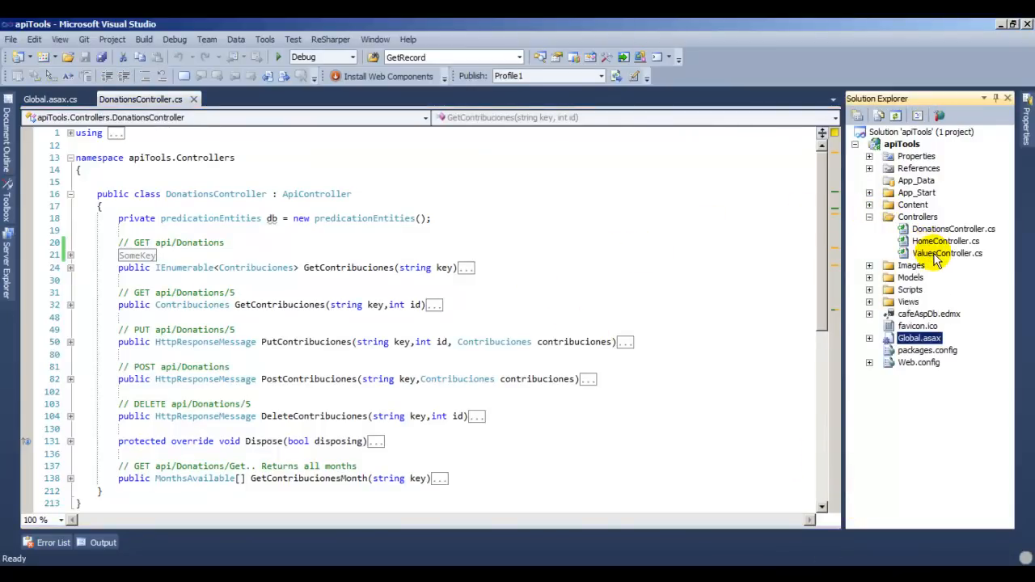
double_click(946, 253)
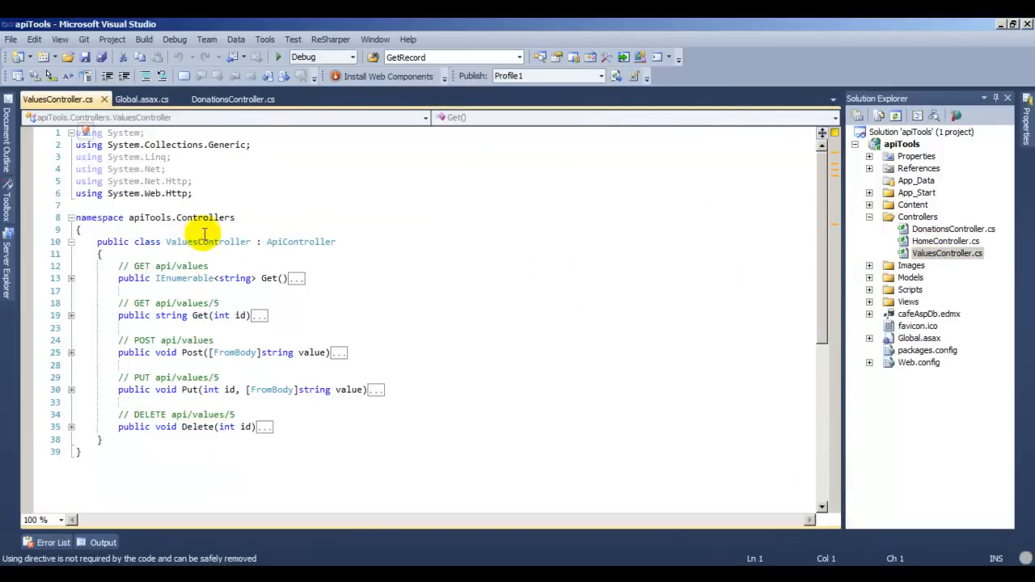
double_click(207, 241)
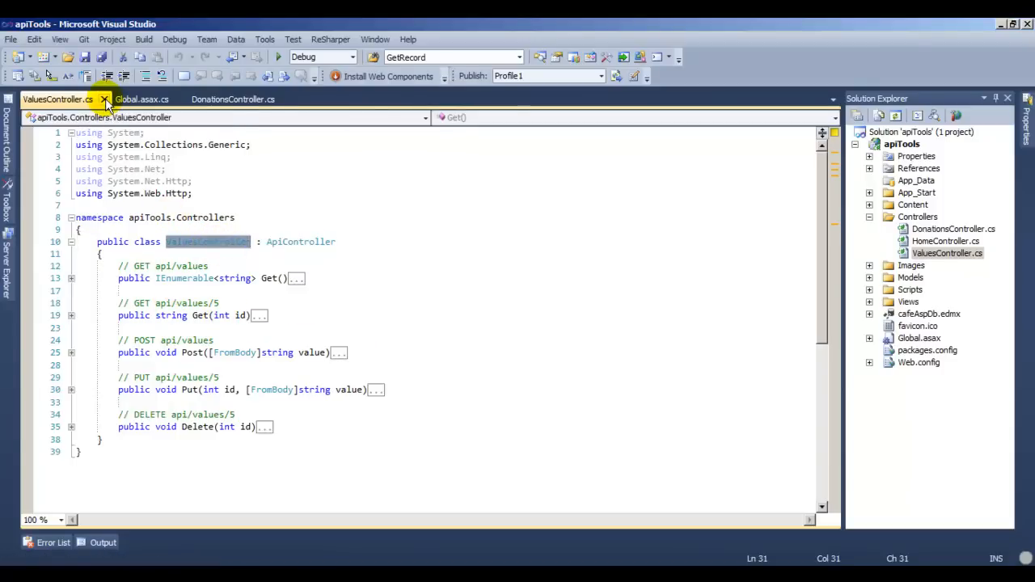
left_click(105, 104)
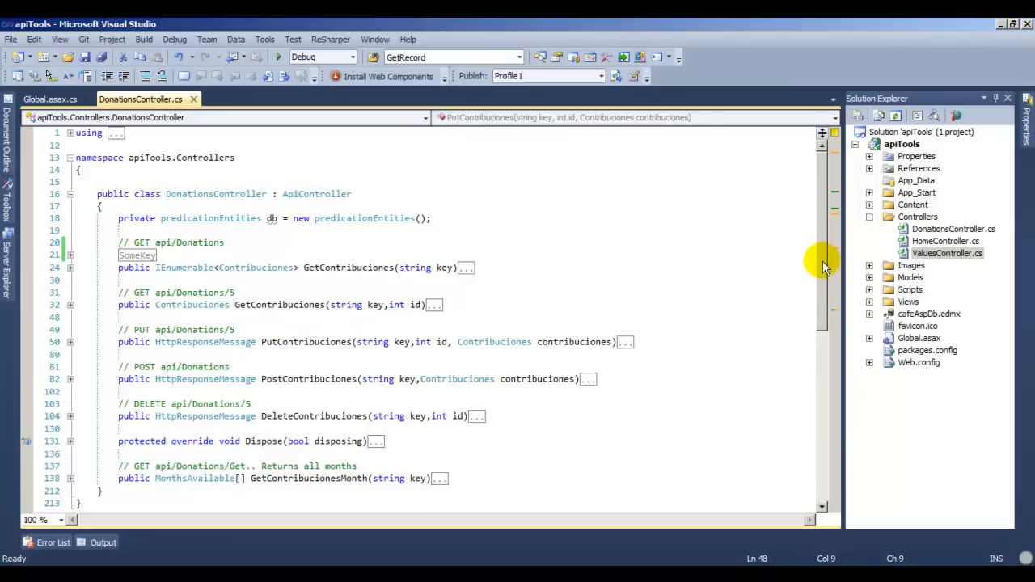
scroll("down", 3)
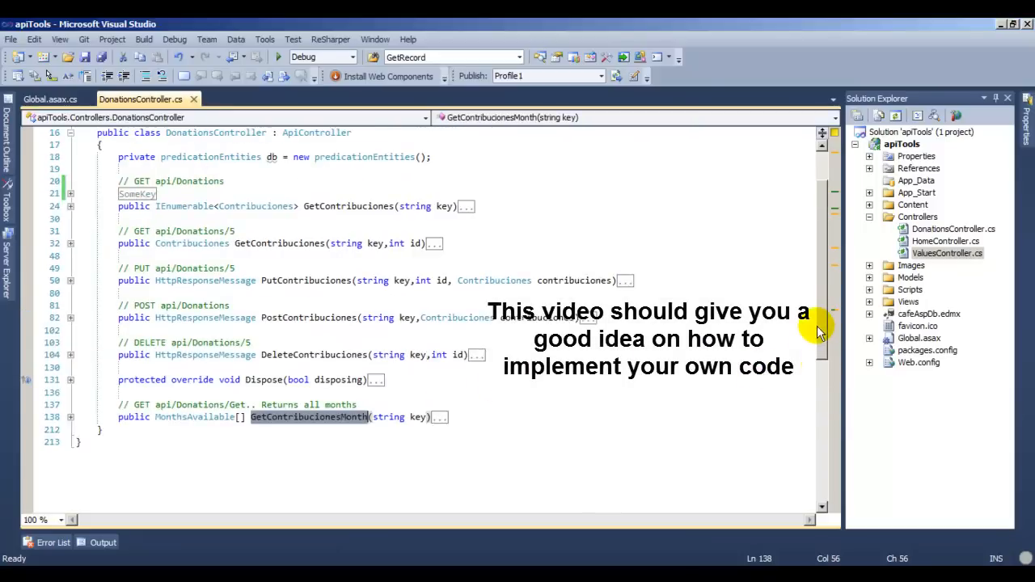
mouse_move(804, 315)
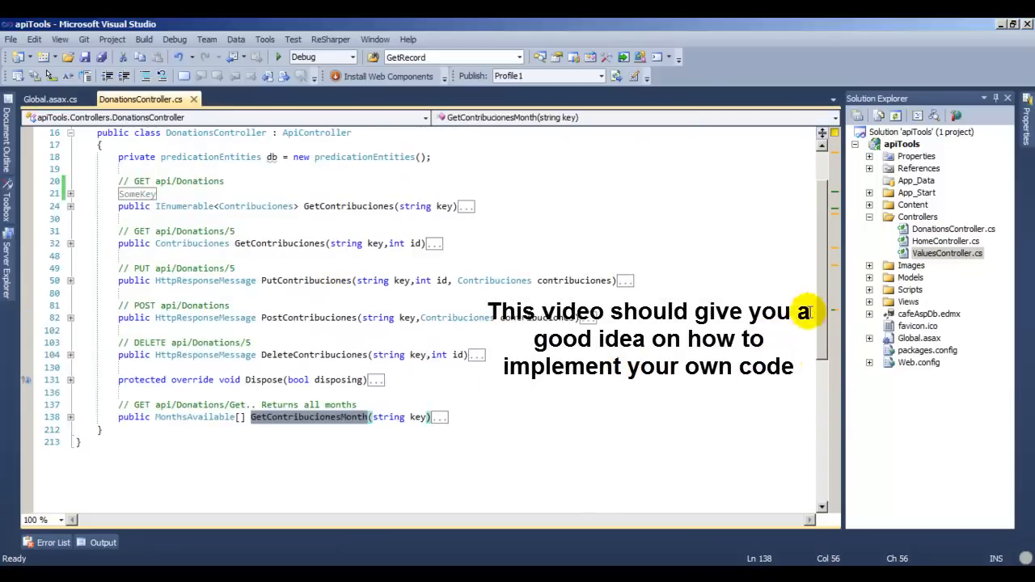
scroll("down", 3)
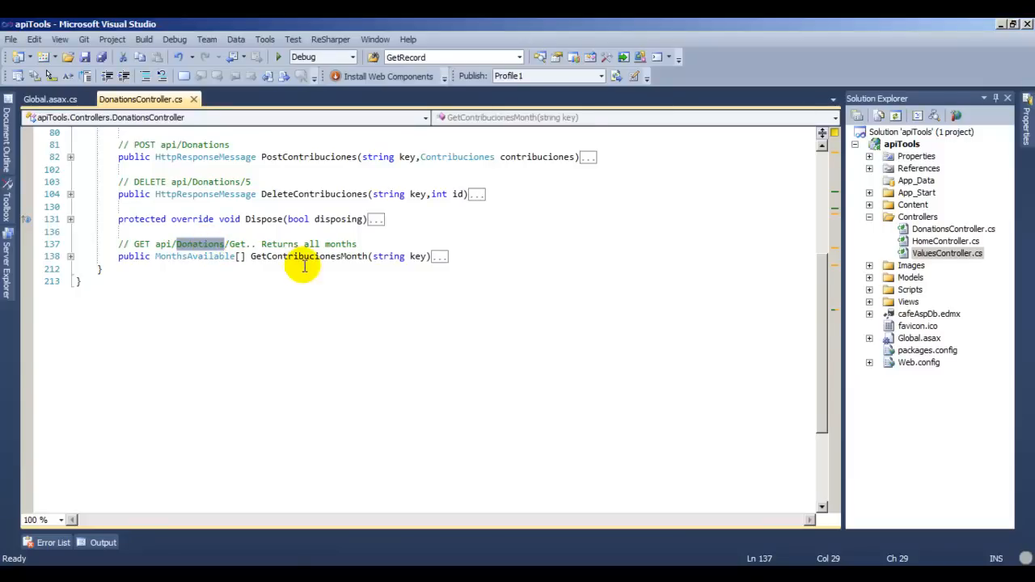
- Check the emulator's month list, collapse GetContribucionesMonth, and expand Models toward MonthsAvailable.cs
double_click(309, 256)
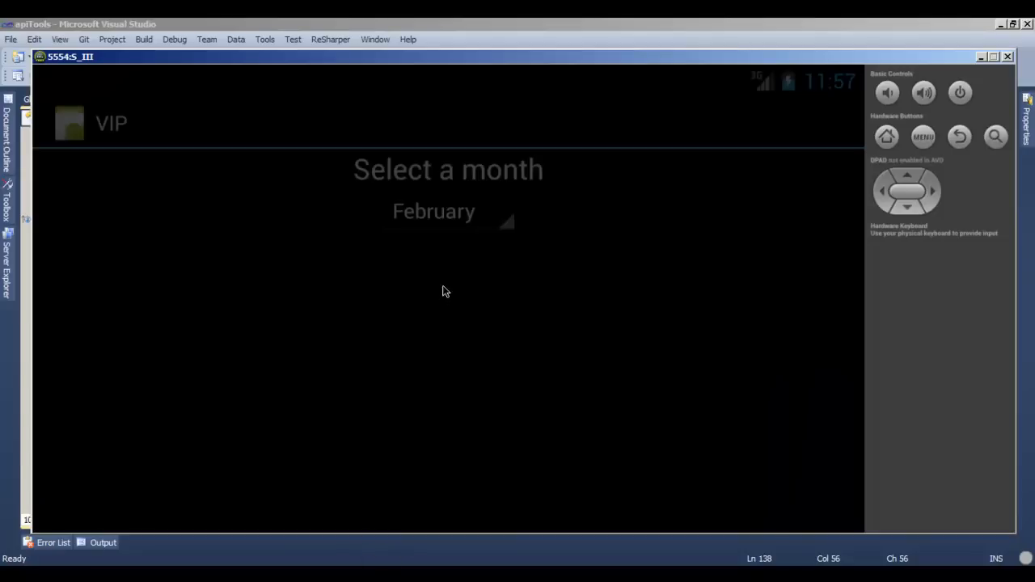
left_click(448, 211)
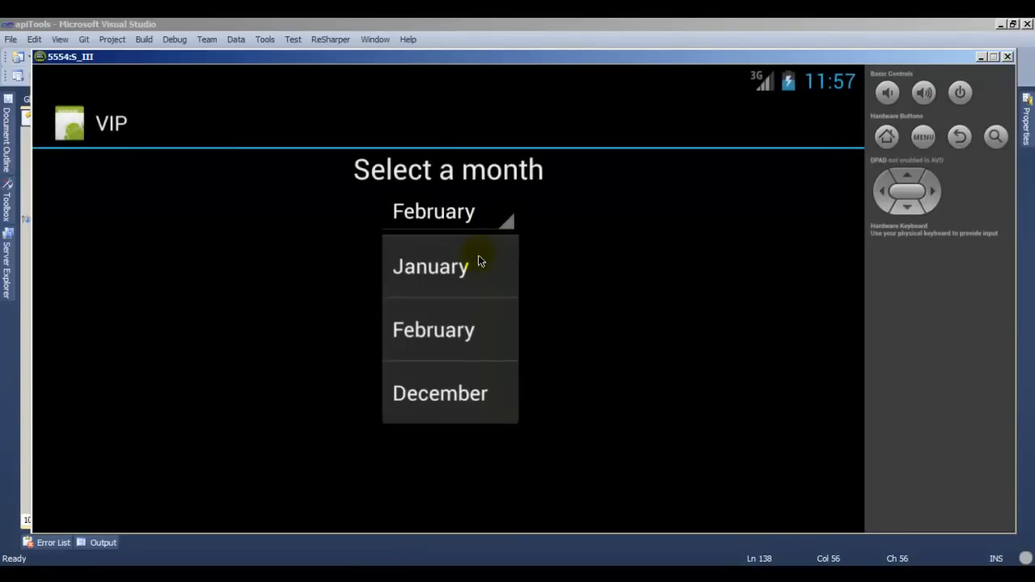
left_click(433, 329)
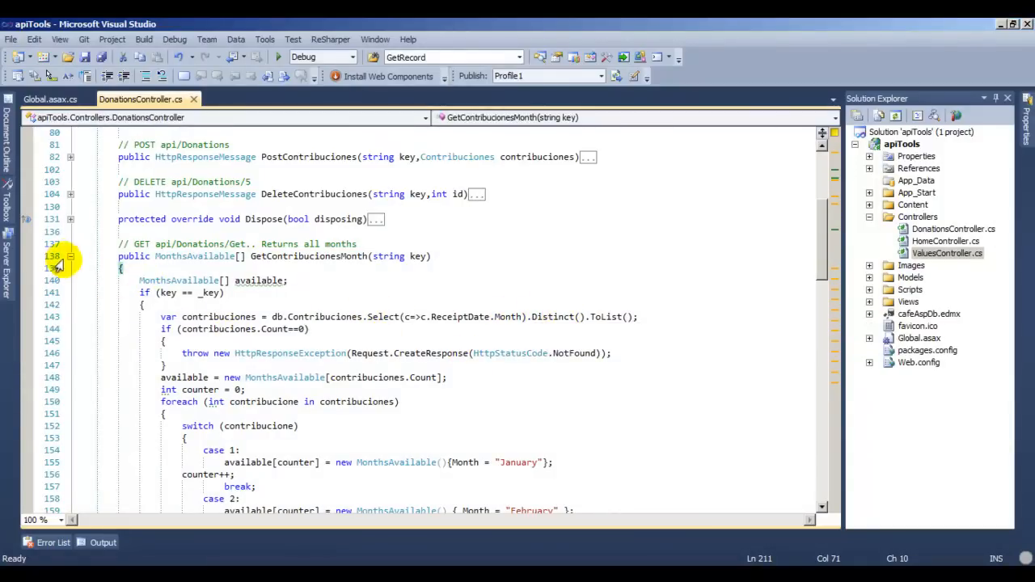
left_click(70, 268)
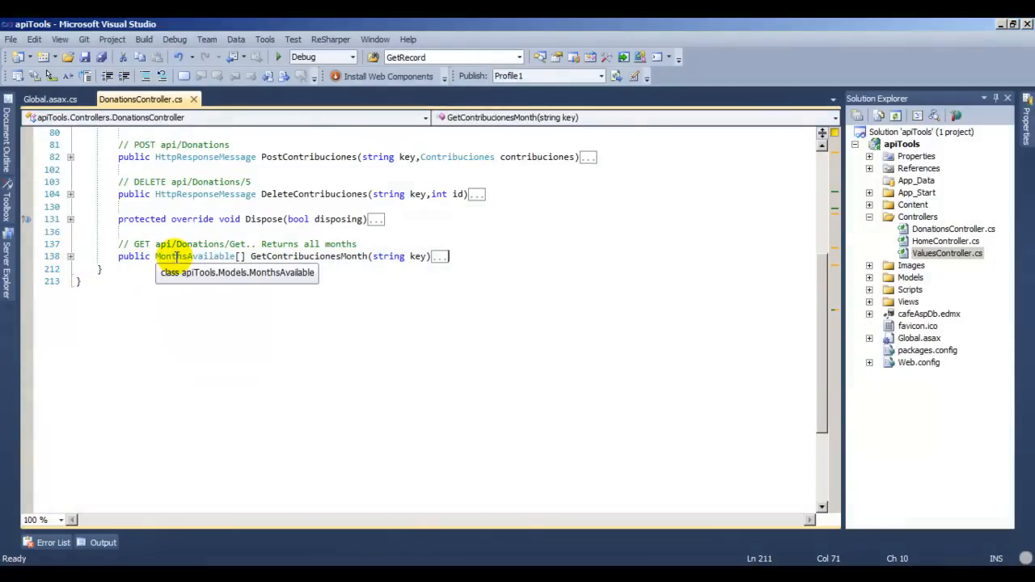
double_click(194, 256)
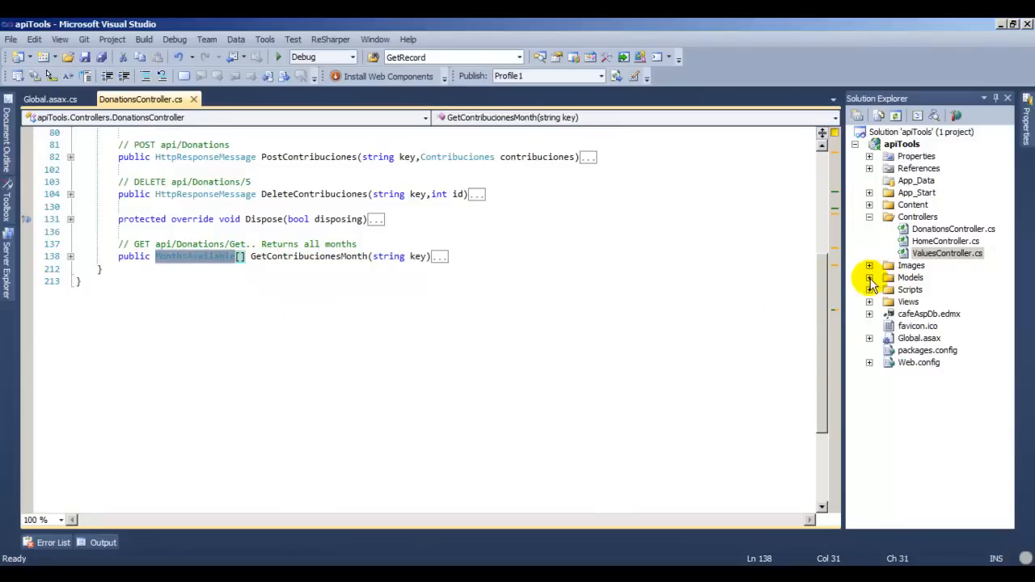
double_click(945, 289)
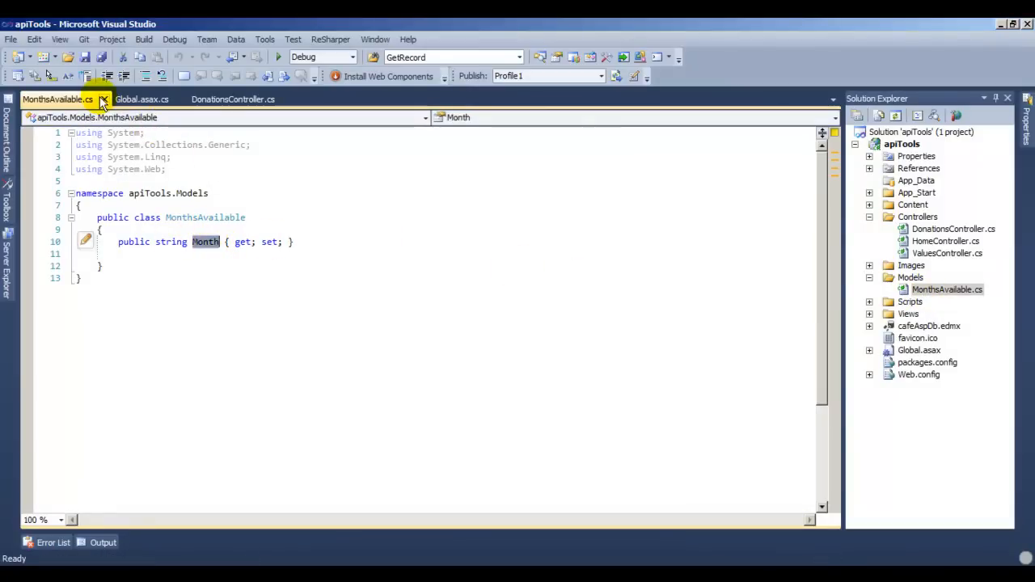
- Close MonthsAvailable.cs and highlight Global.asax.cs's line clearing the XML formatter's media types
left_click(103, 99)
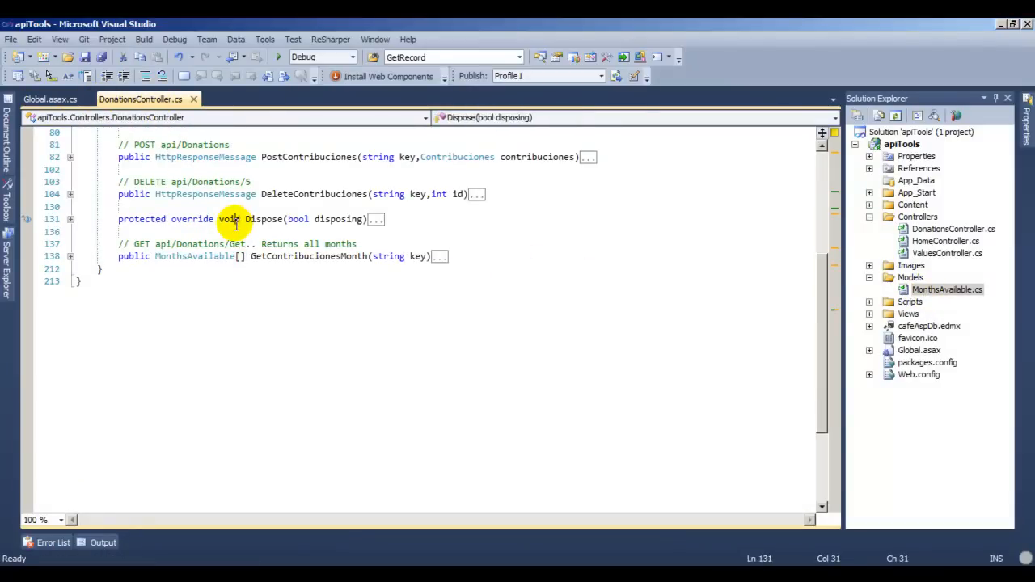
left_click(49, 98)
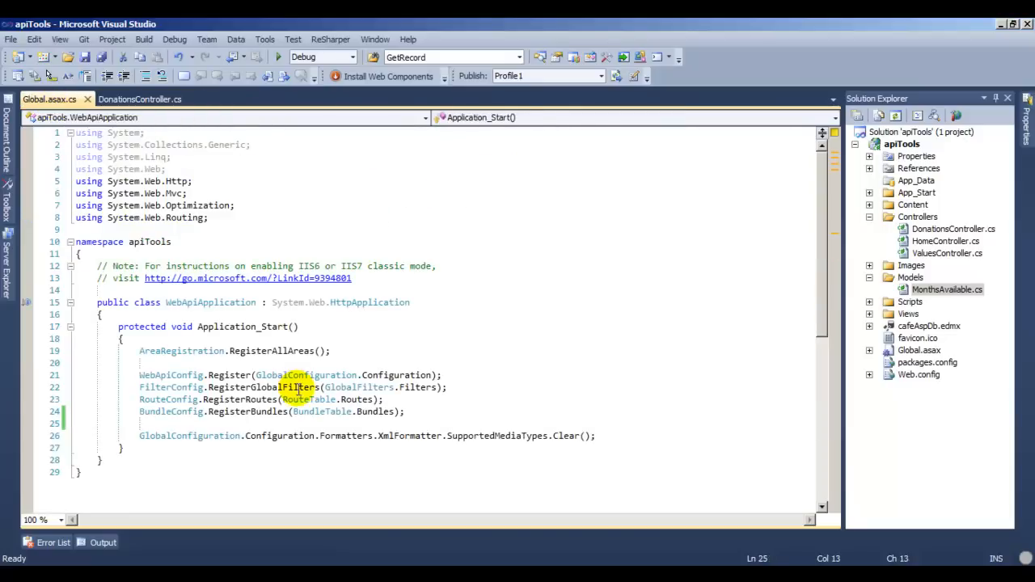
mouse_move(816, 313)
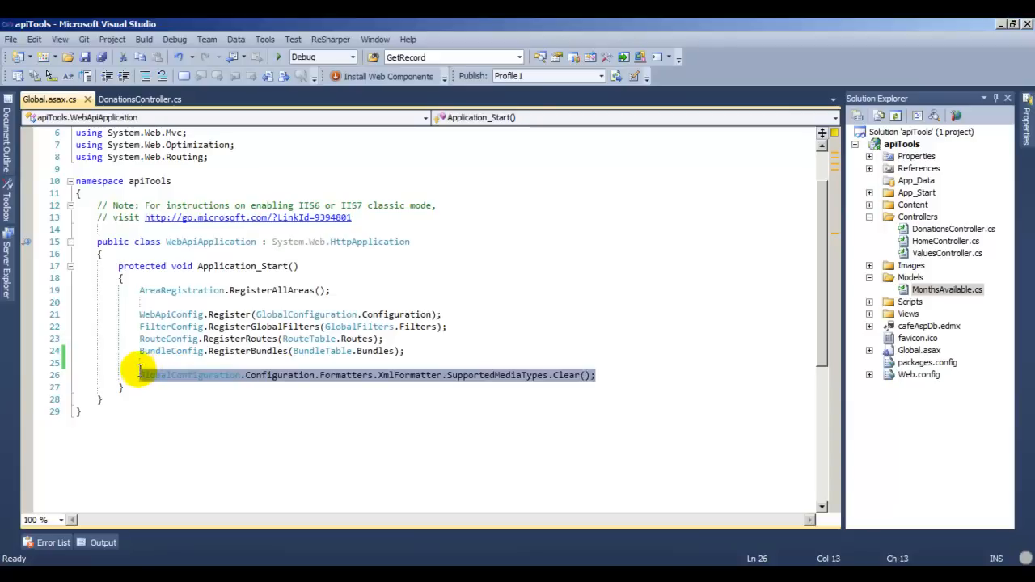
mouse_move(257, 362)
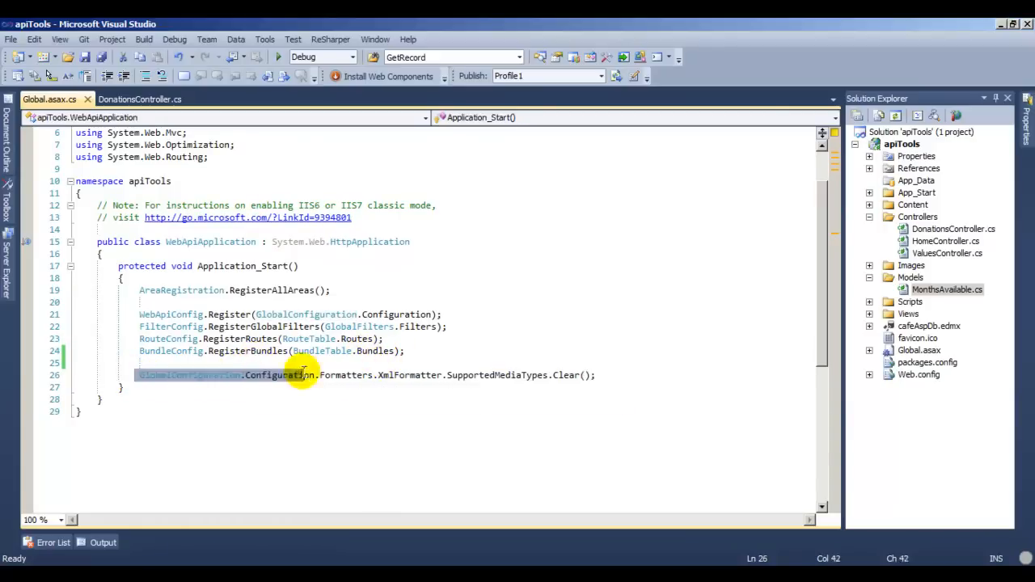
left_click(594, 374)
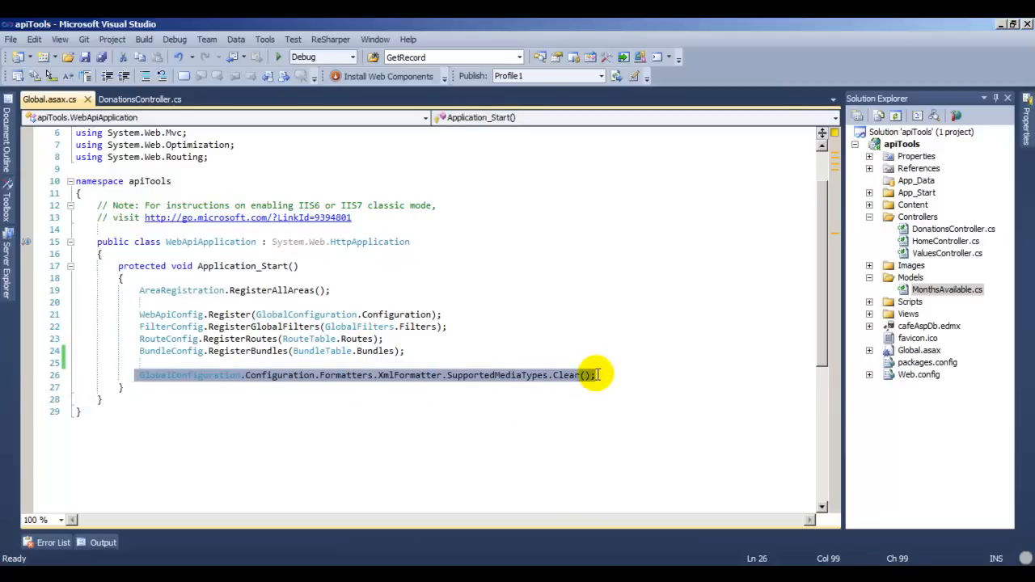
mouse_move(398, 313)
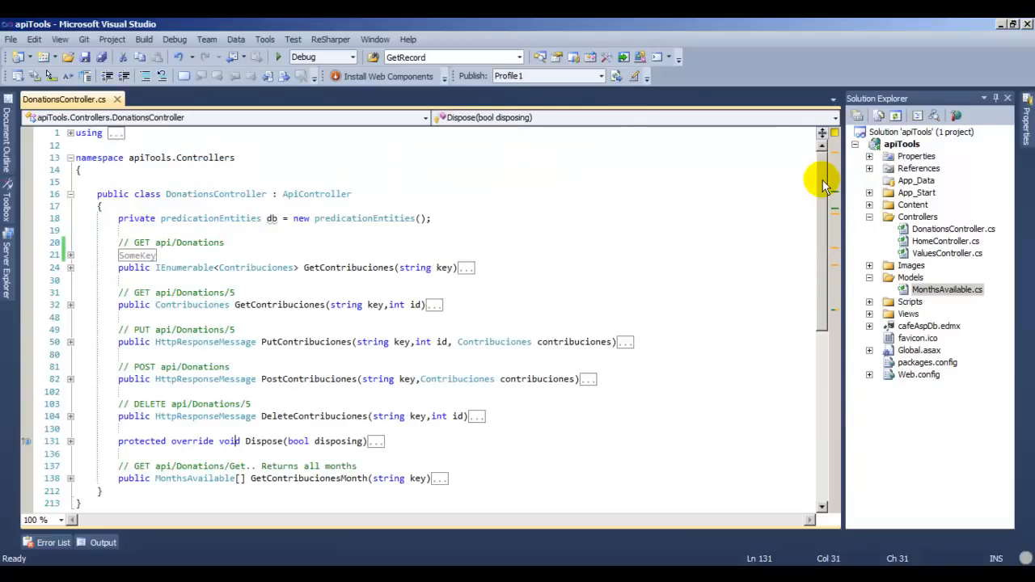
mouse_move(683, 270)
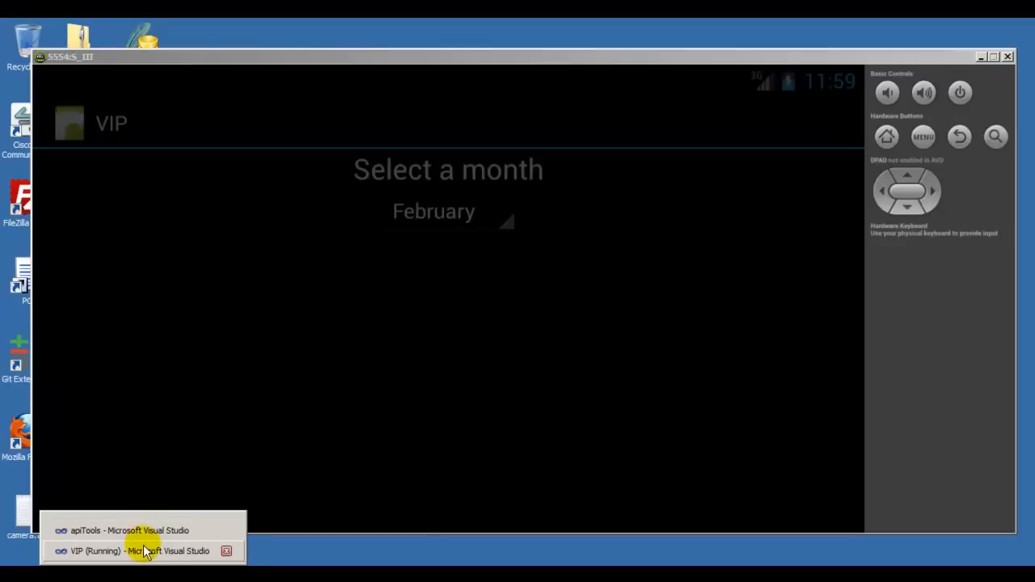
- Switch to the VIP window and preview, then cancel, an Android Ice Cream Sandwich Application project
left_click(136, 551)
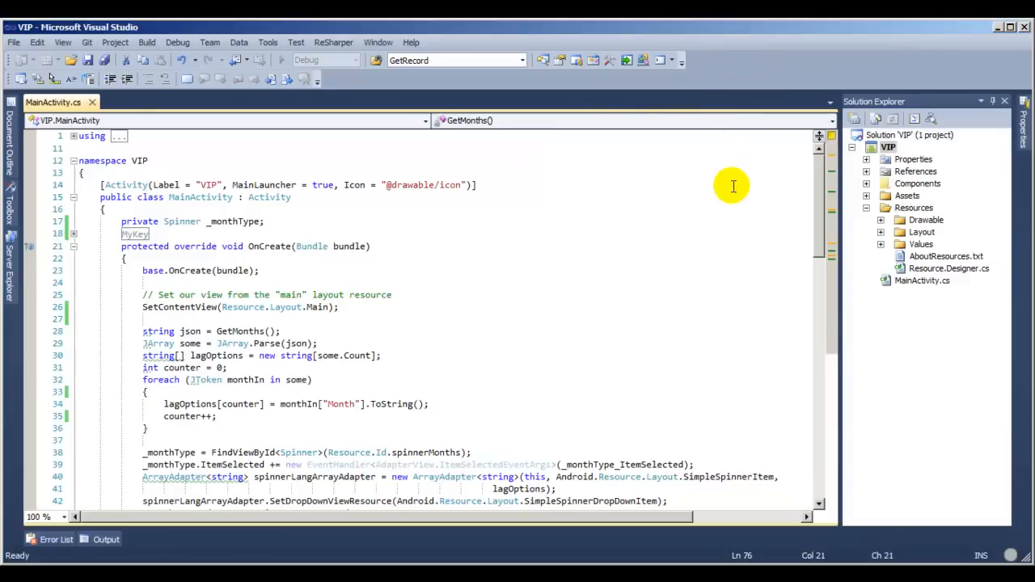
left_click(13, 42)
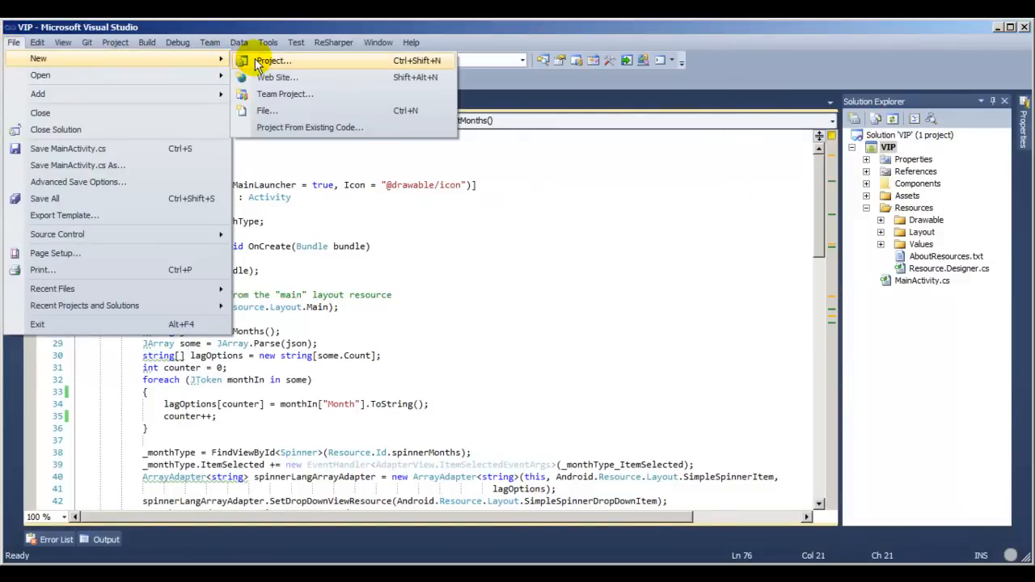
left_click(273, 60)
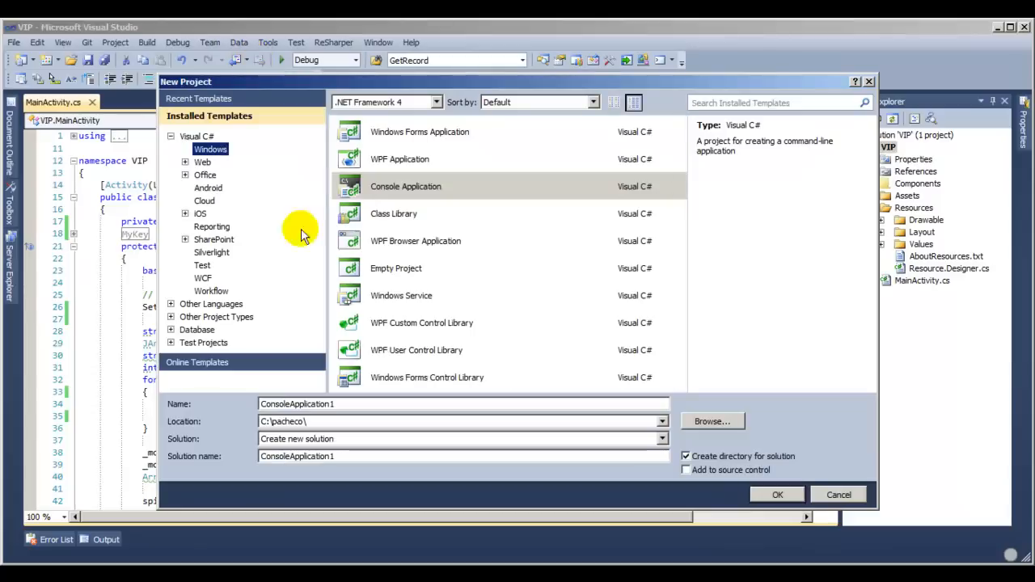
left_click(208, 188)
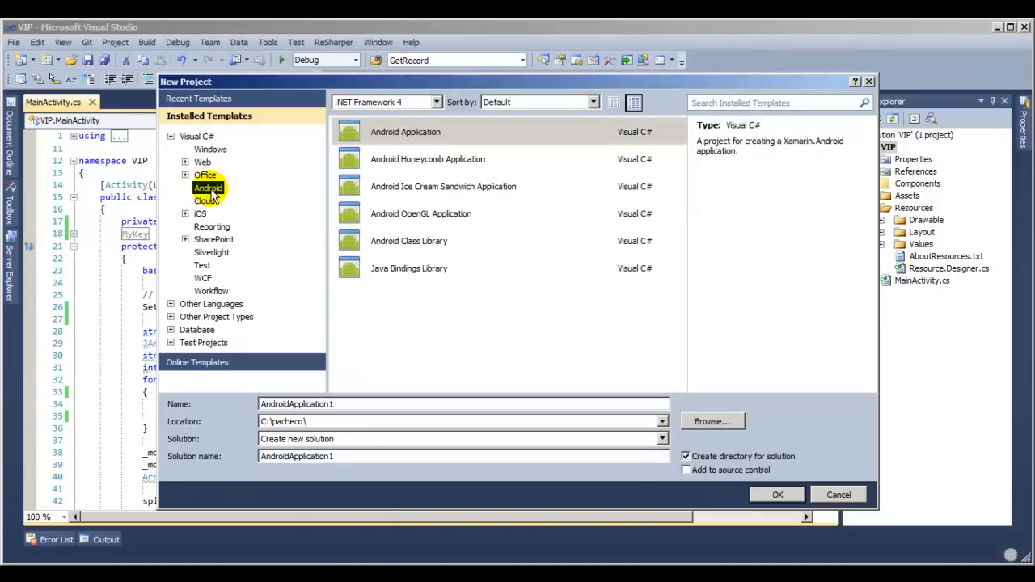
left_click(443, 185)
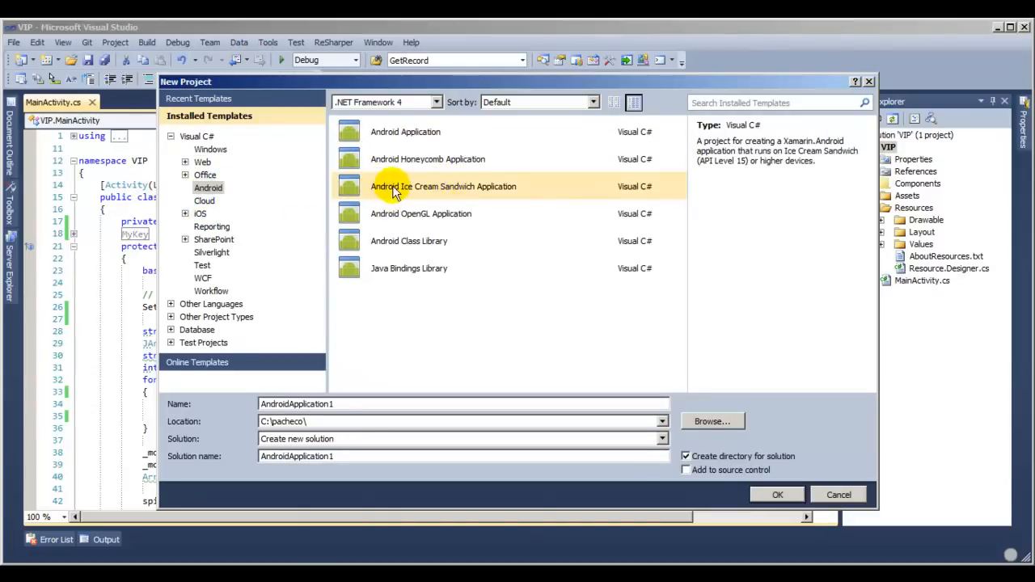
mouse_move(497, 194)
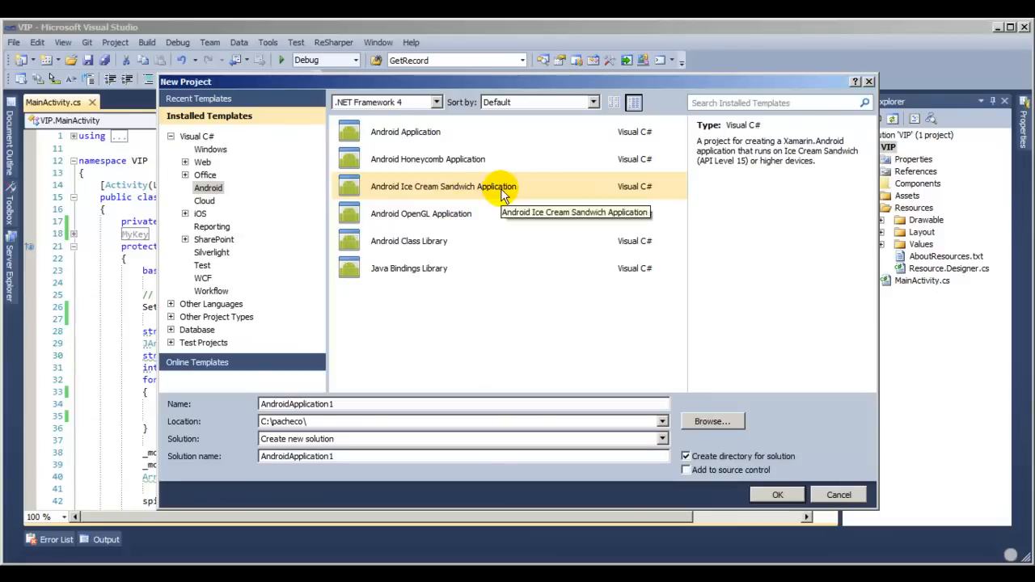
left_click(838, 494)
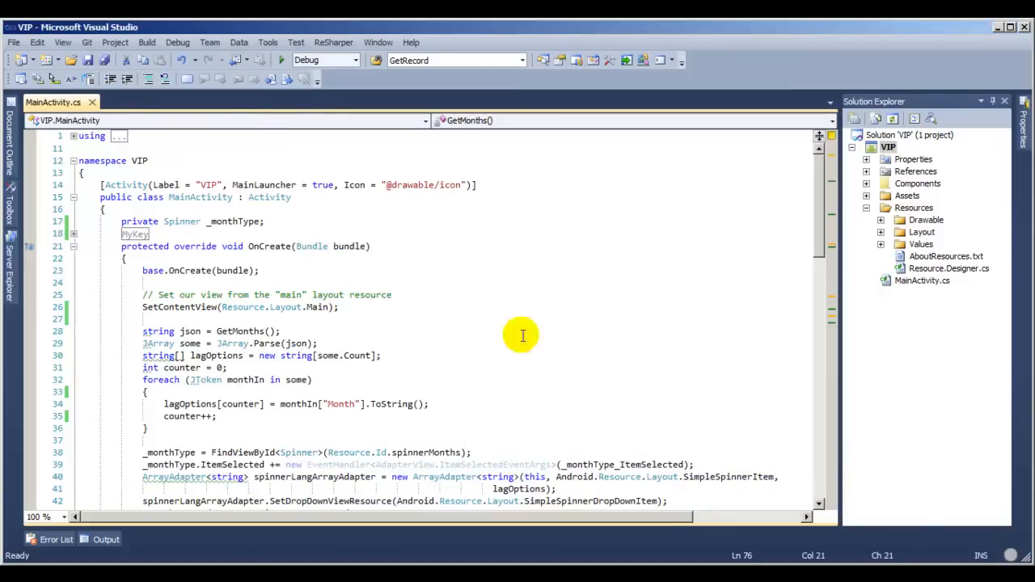
mouse_move(148, 253)
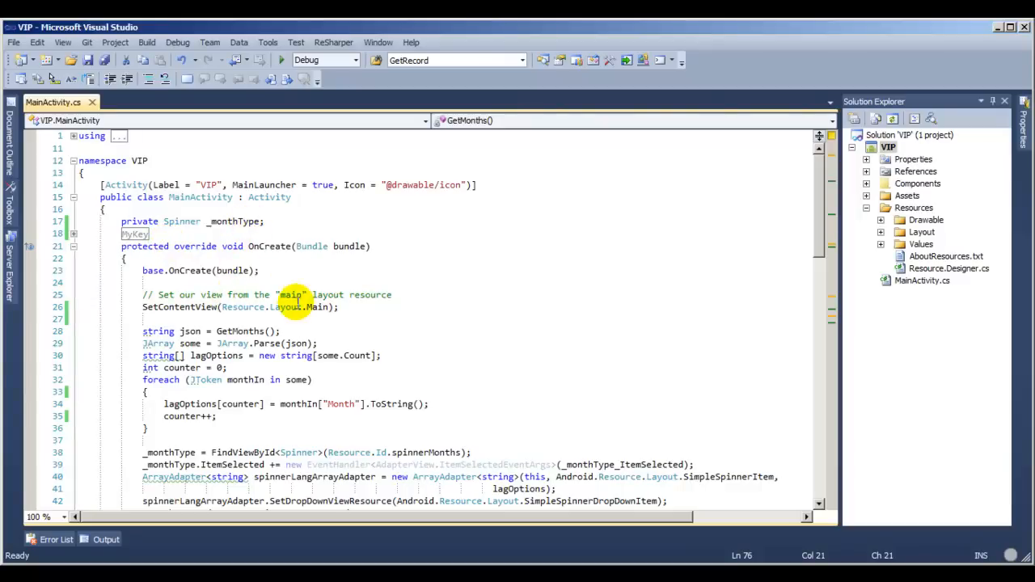
- Open Main.axml, select the month spinner, and review its XML source before returning to Design
left_click(881, 232)
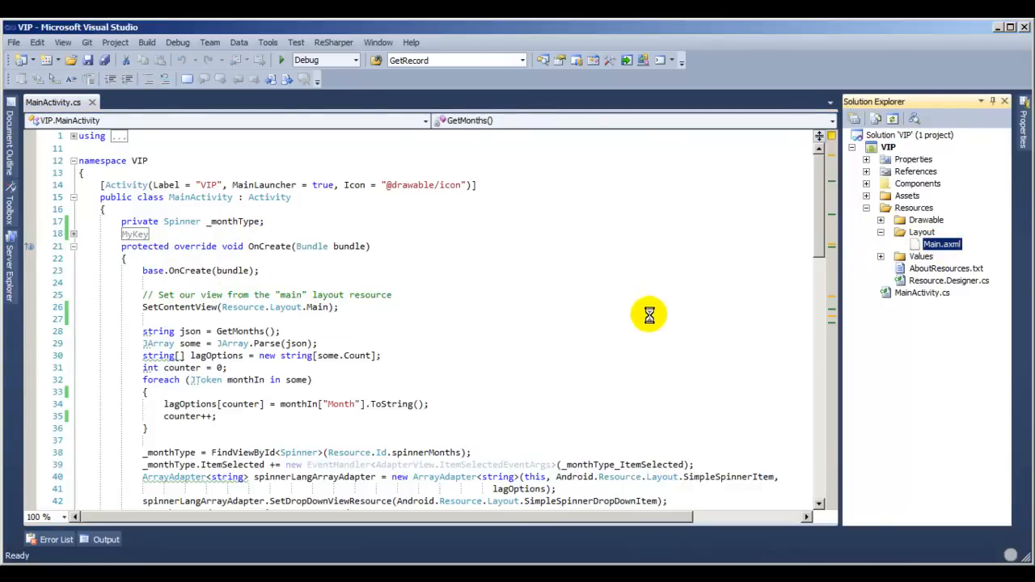
double_click(941, 244)
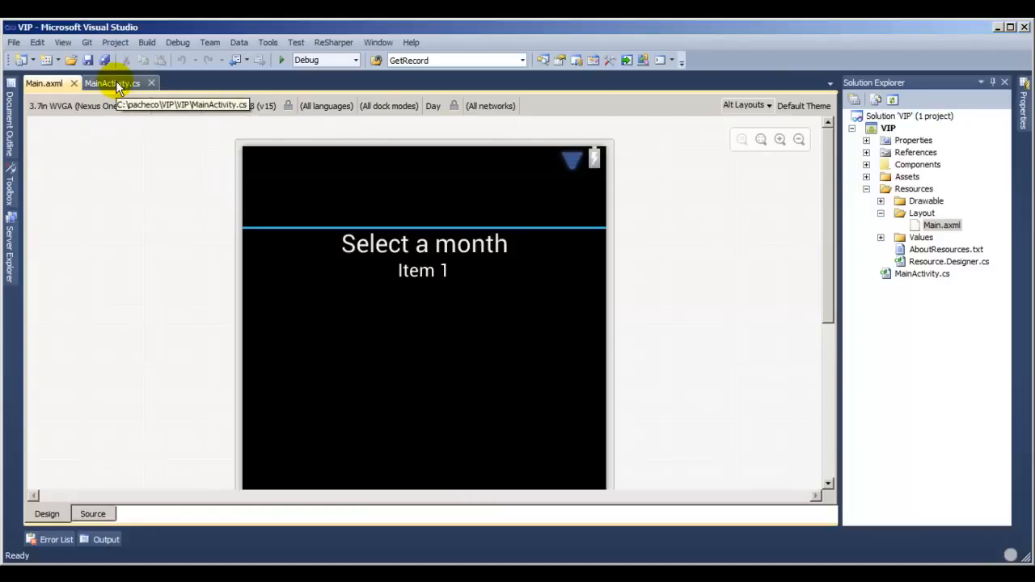
left_click(422, 270)
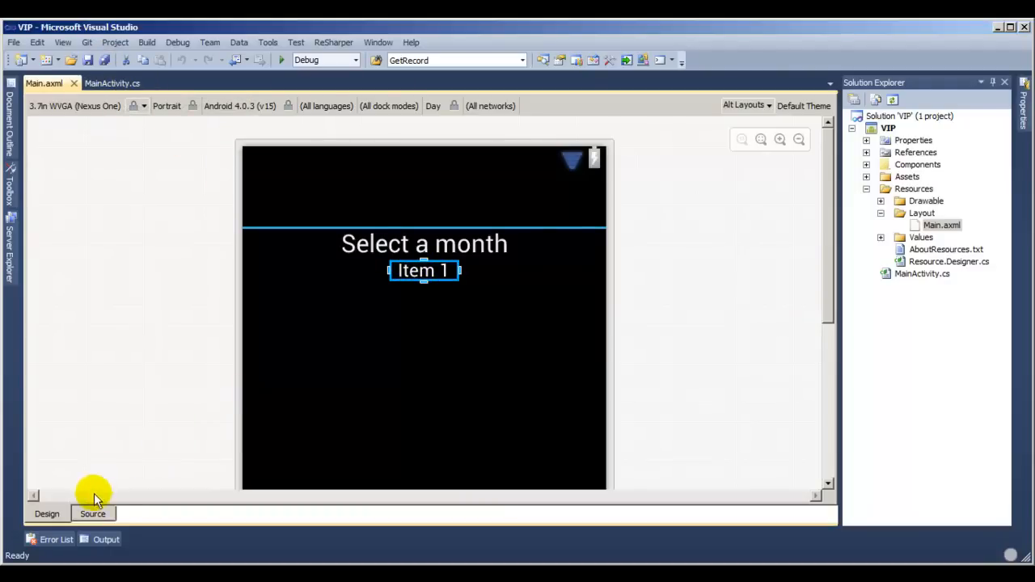
left_click(92, 514)
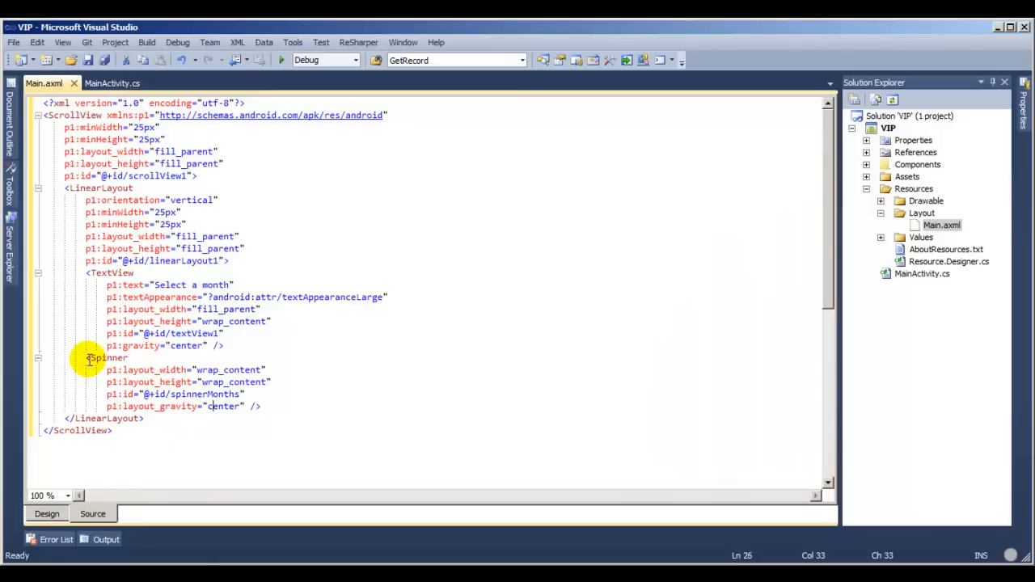
left_click_drag(86, 357, 253, 405)
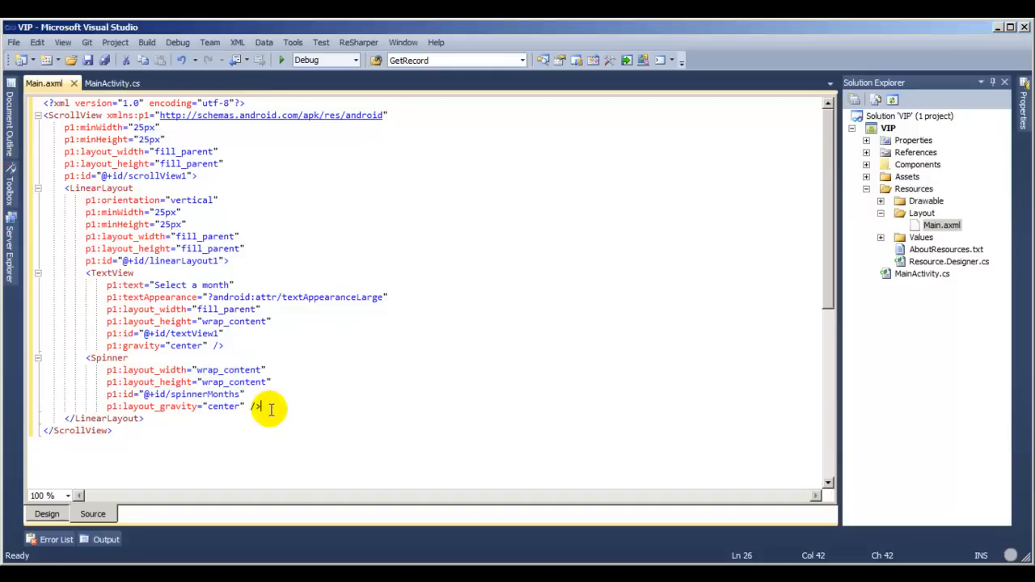
left_click(46, 513)
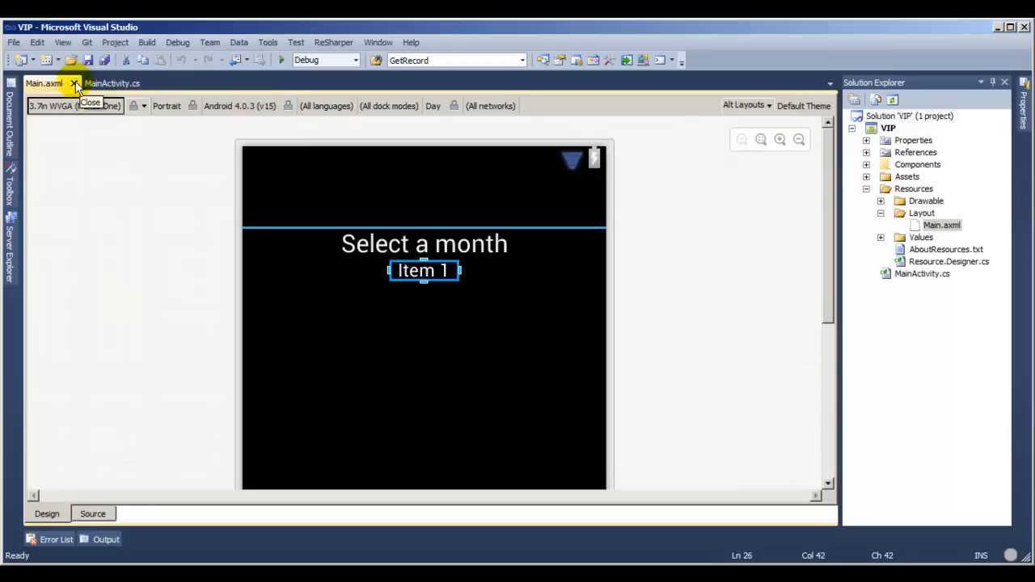
- Close Main.axml and scroll MainActivity.cs past the _monthType field to the GetMonths() call
left_click(74, 83)
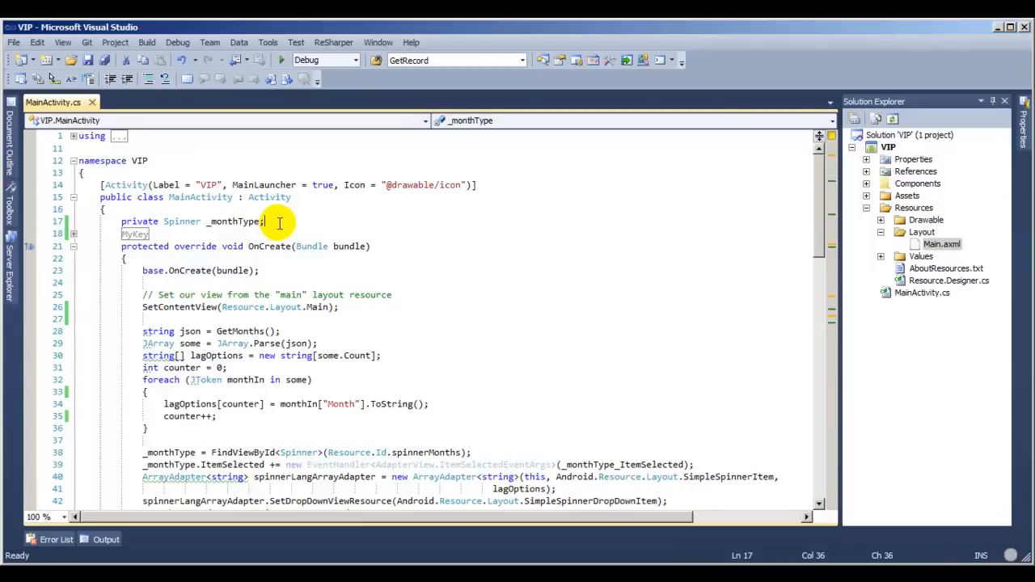
mouse_move(756, 271)
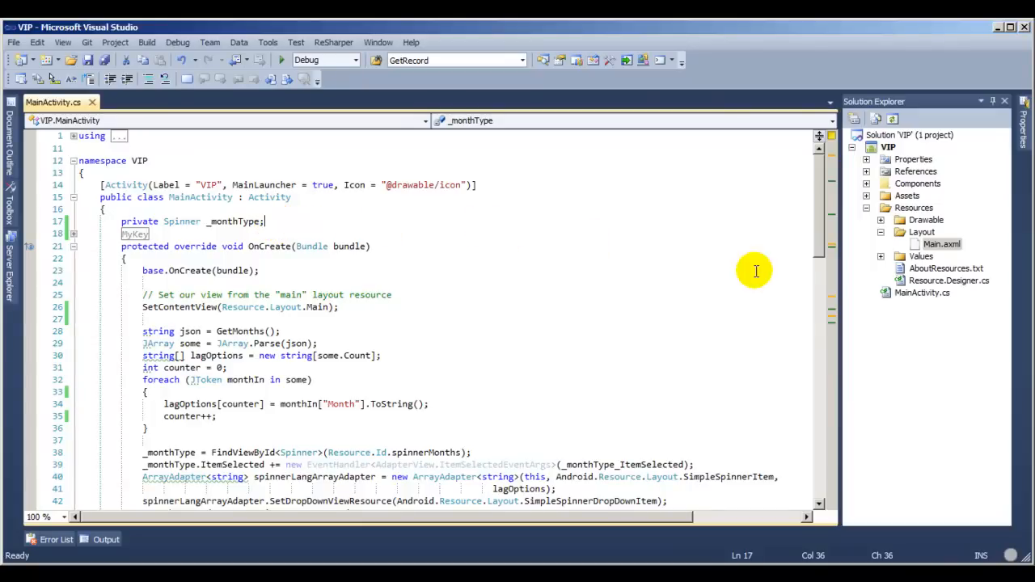
scroll("down", 3)
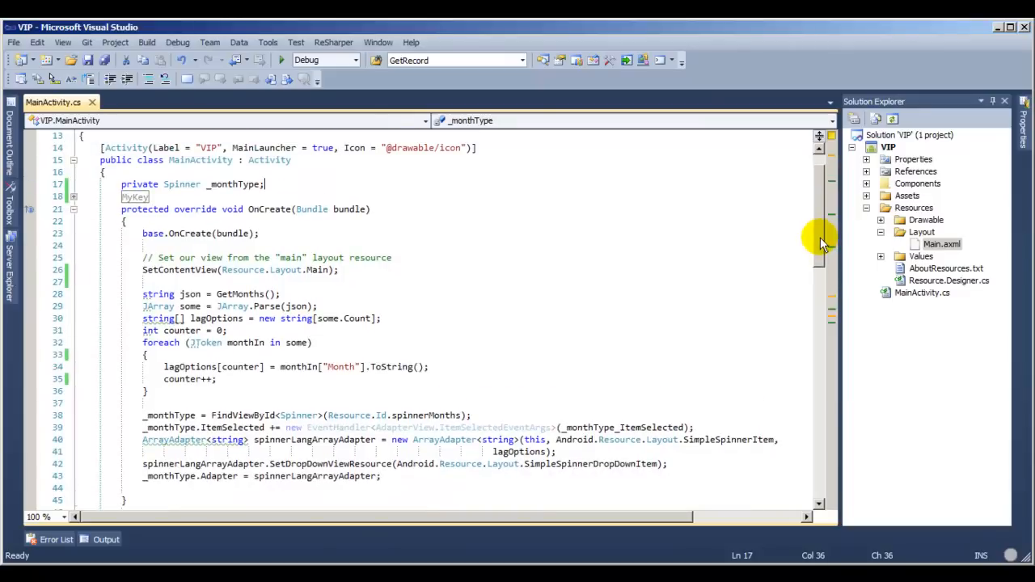
double_click(234, 184)
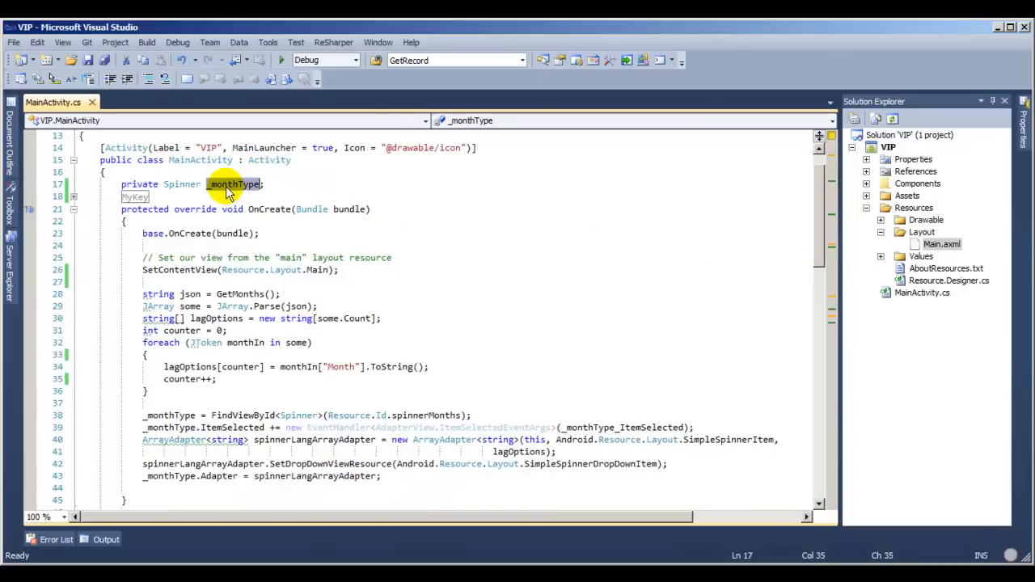
mouse_move(819, 245)
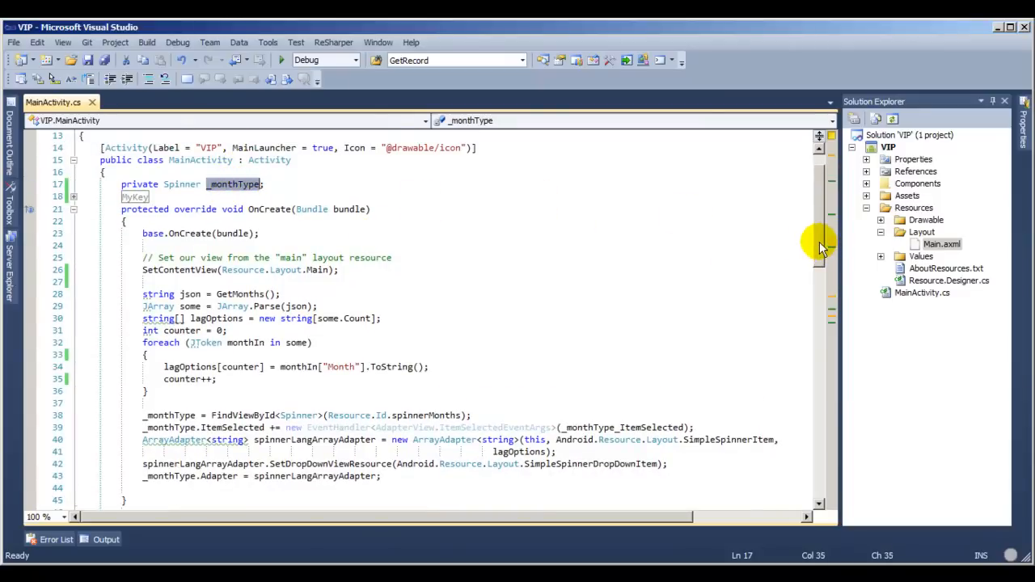
scroll("down", 3)
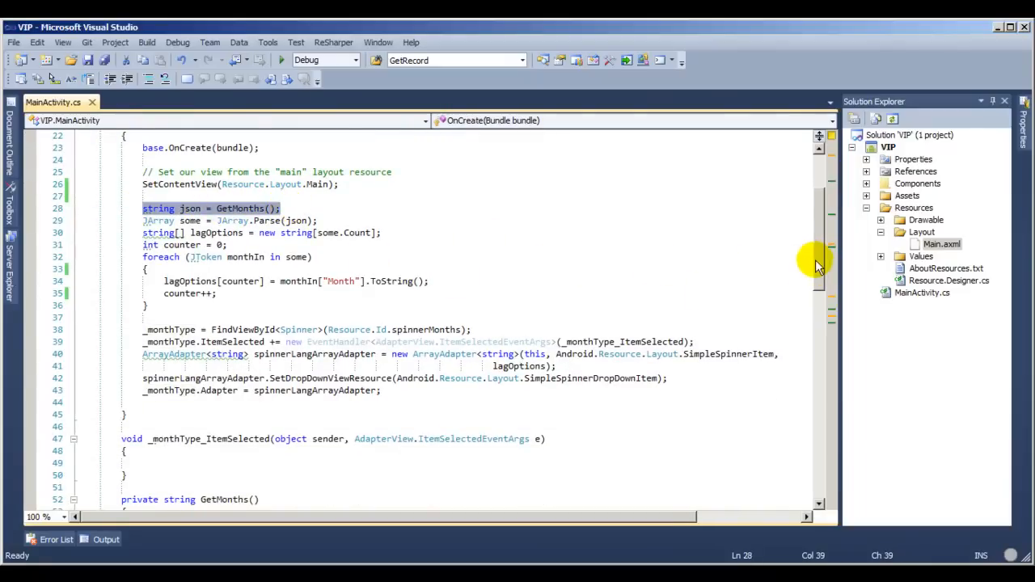
scroll("down", 3)
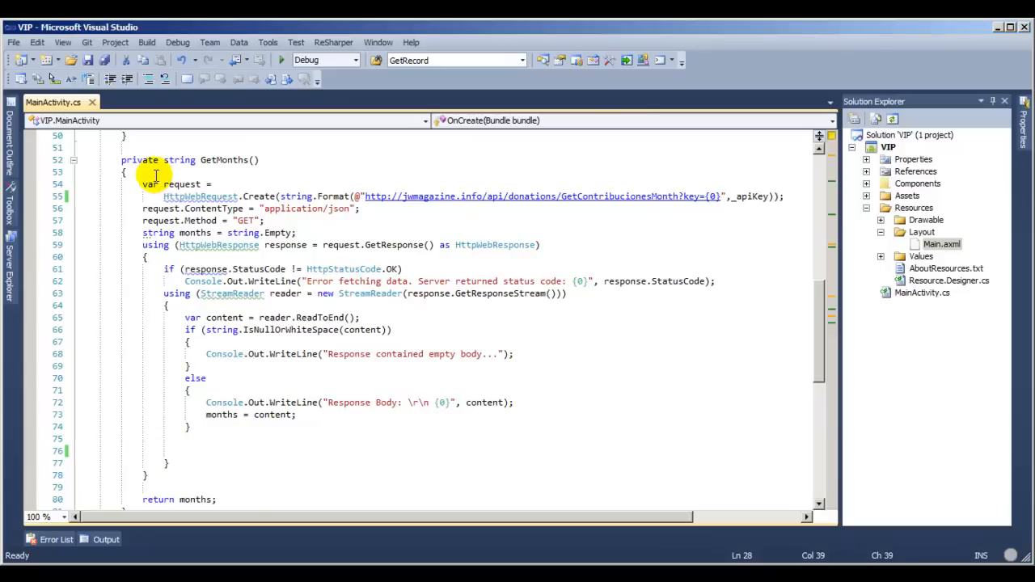
mouse_move(201, 197)
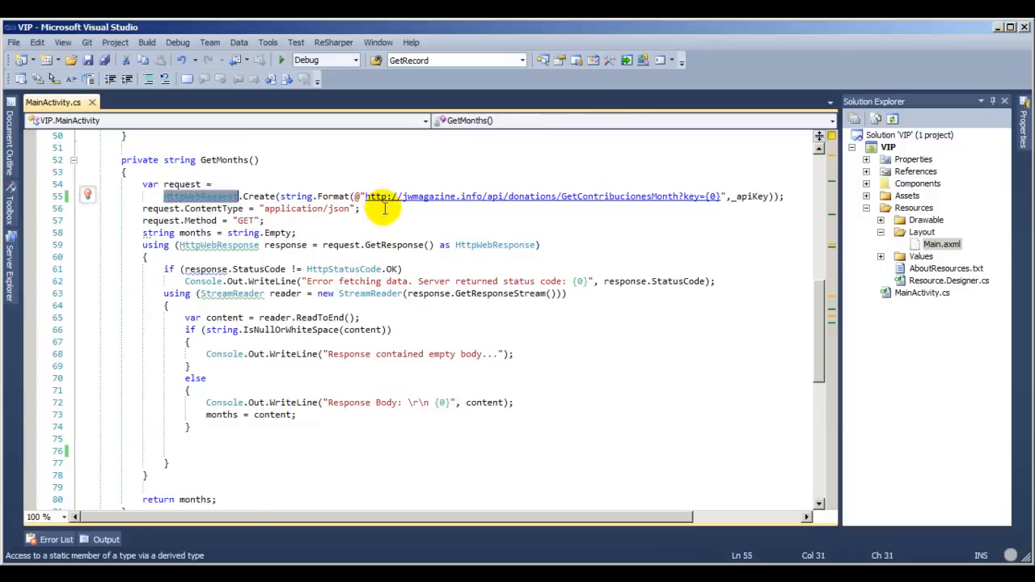
mouse_move(538, 195)
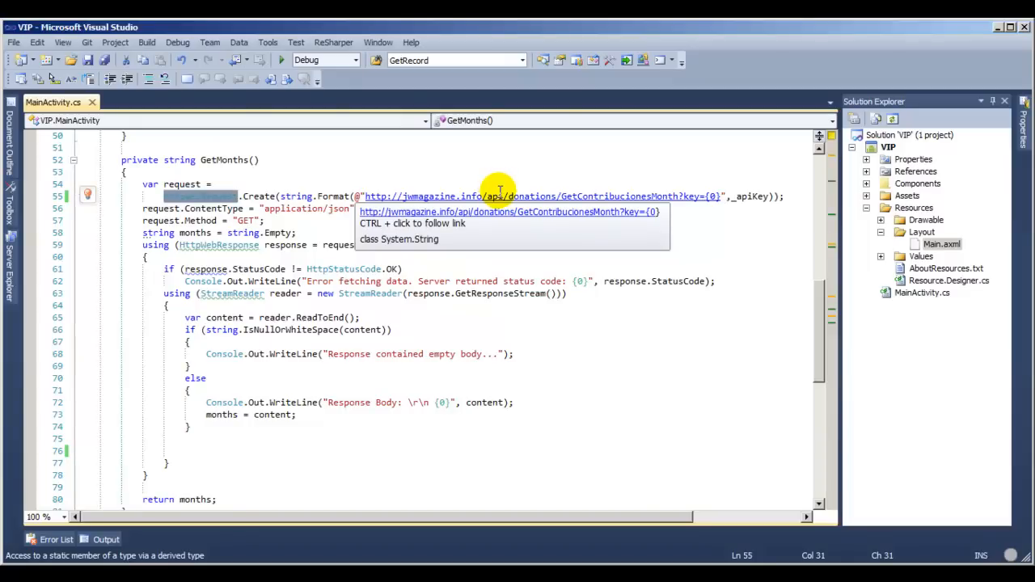
mouse_move(534, 196)
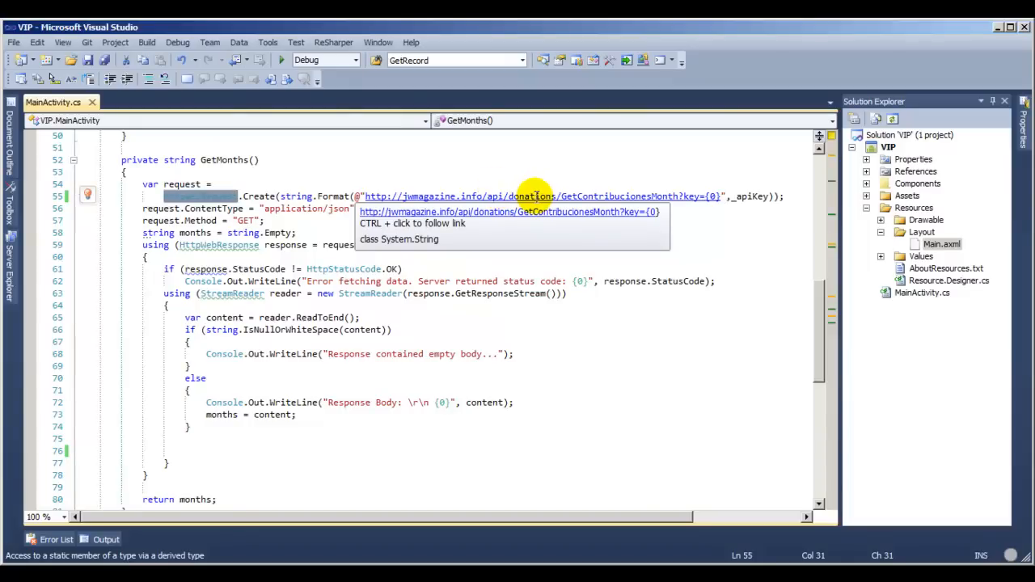
mouse_move(764, 198)
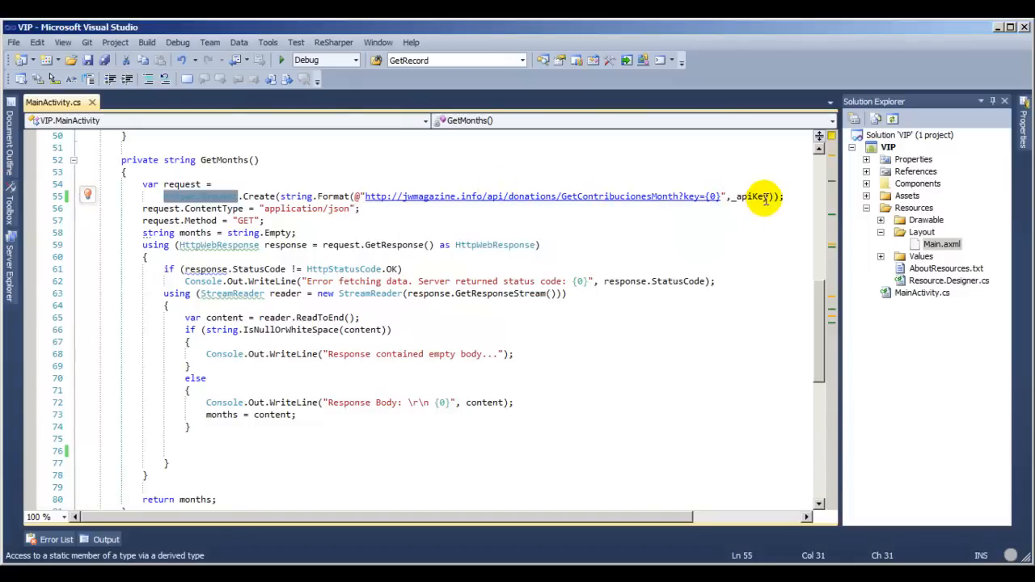
mouse_move(694, 196)
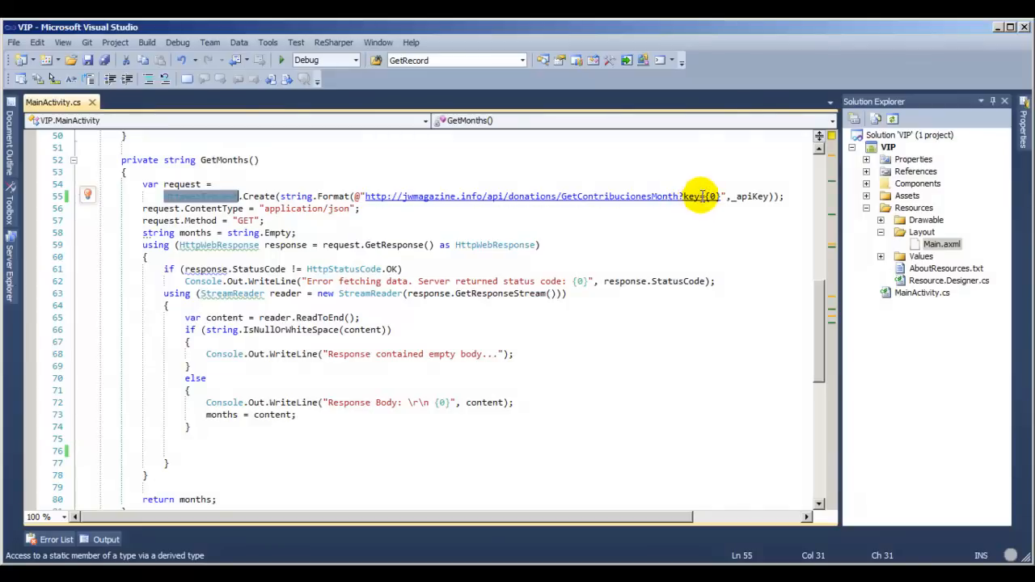
mouse_move(639, 196)
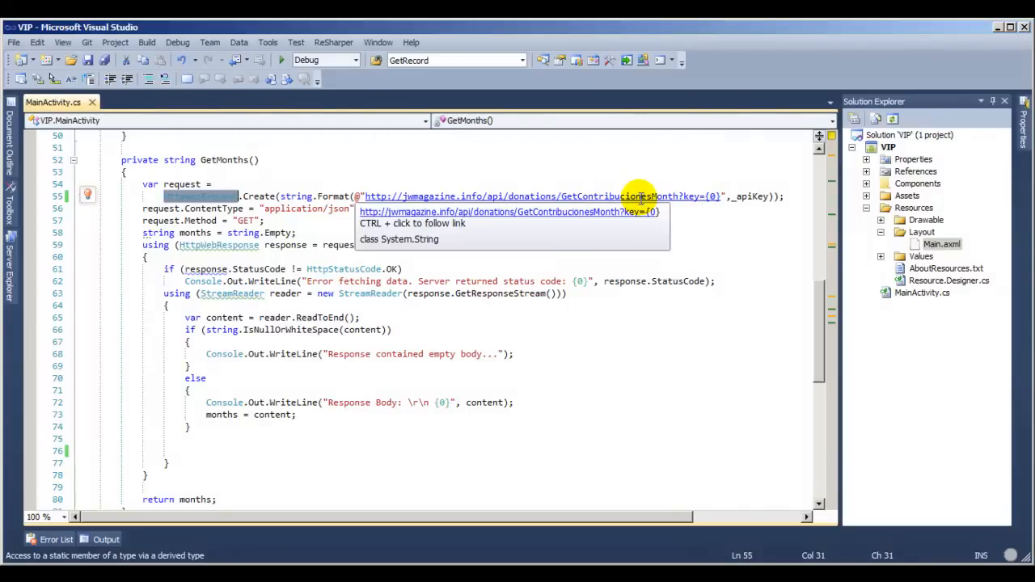
mouse_move(705, 196)
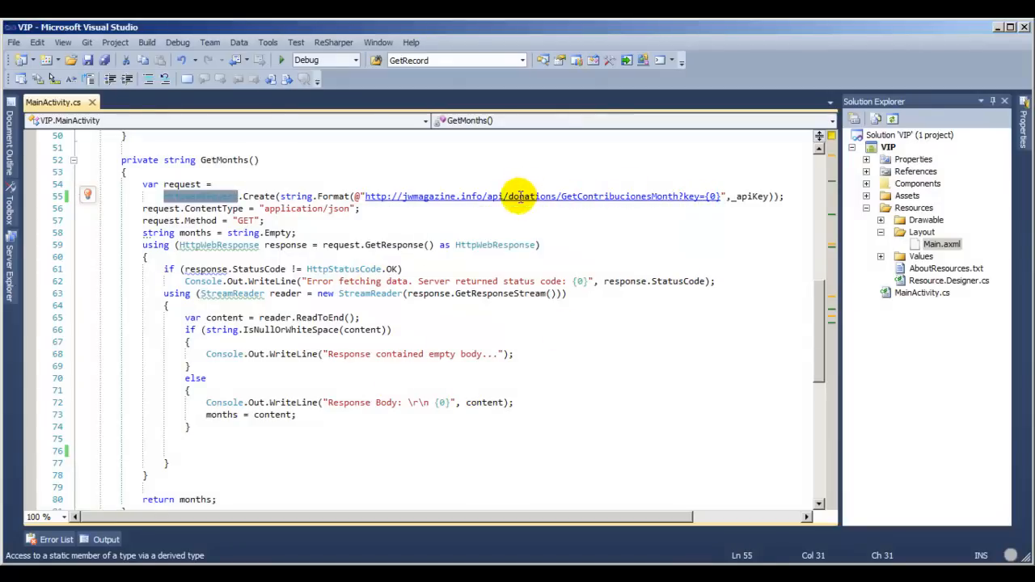
mouse_move(522, 195)
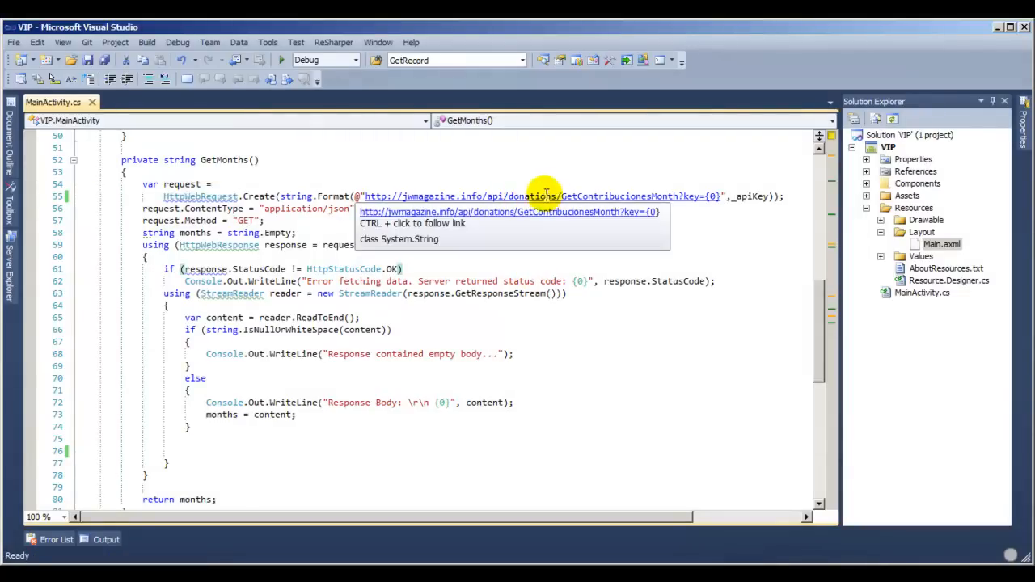
mouse_move(356, 344)
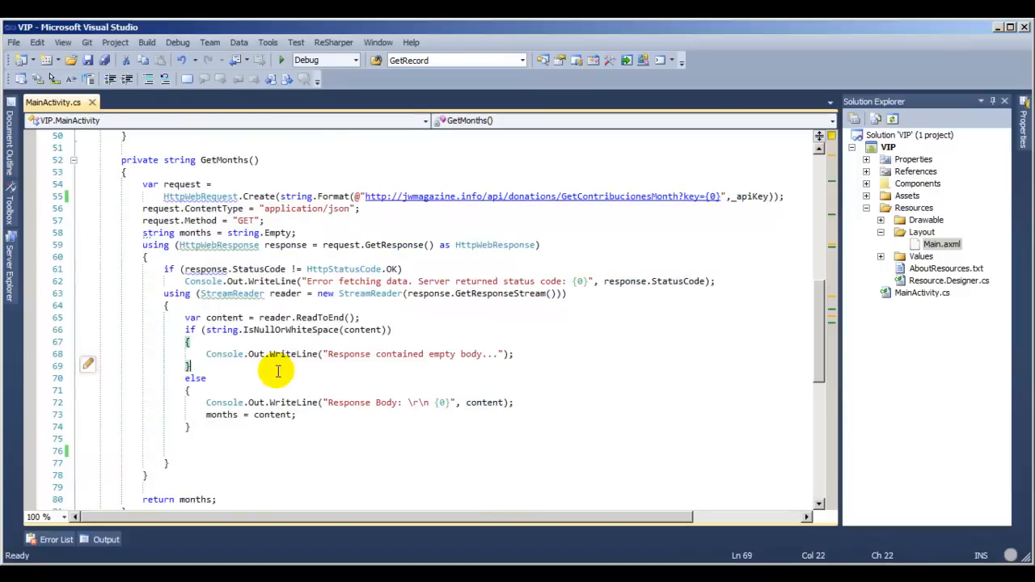
mouse_move(344, 287)
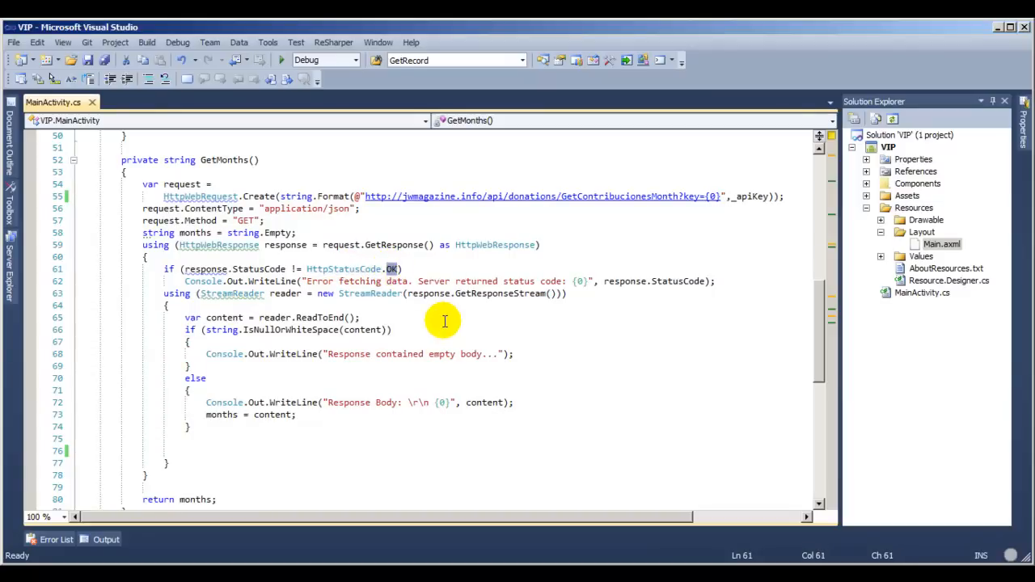
mouse_move(457, 337)
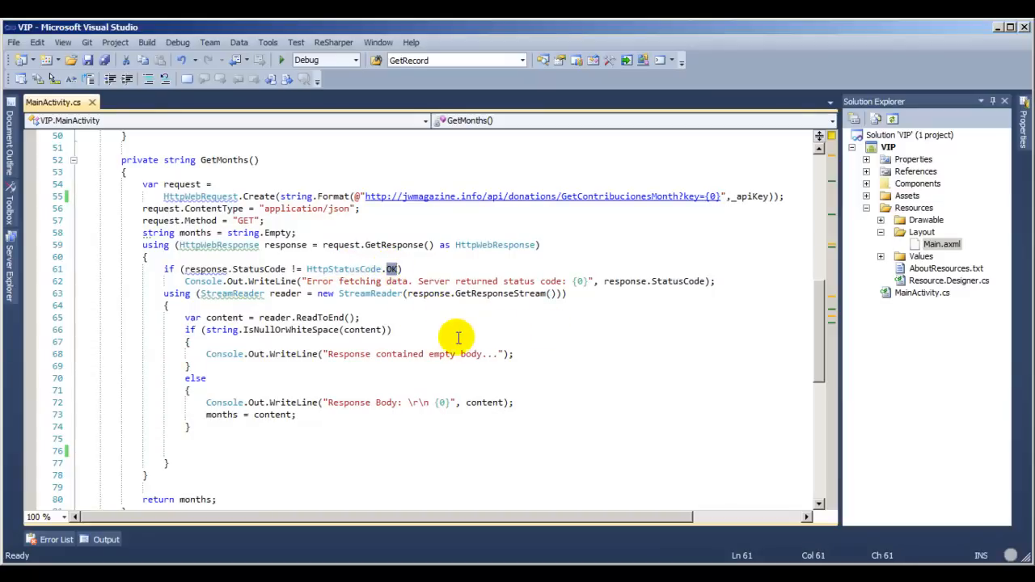
mouse_move(382, 419)
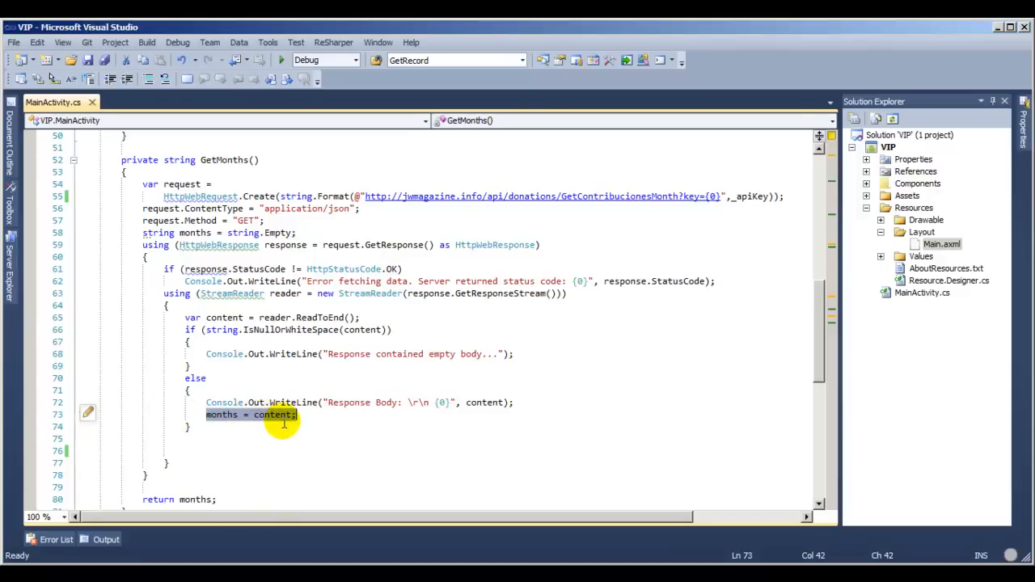
double_click(221, 414)
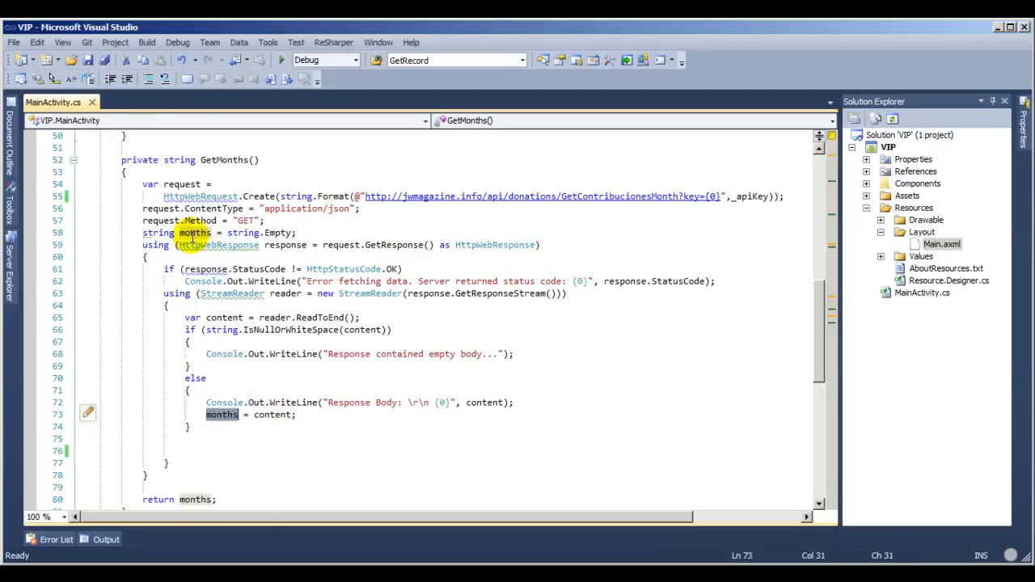
mouse_move(819, 358)
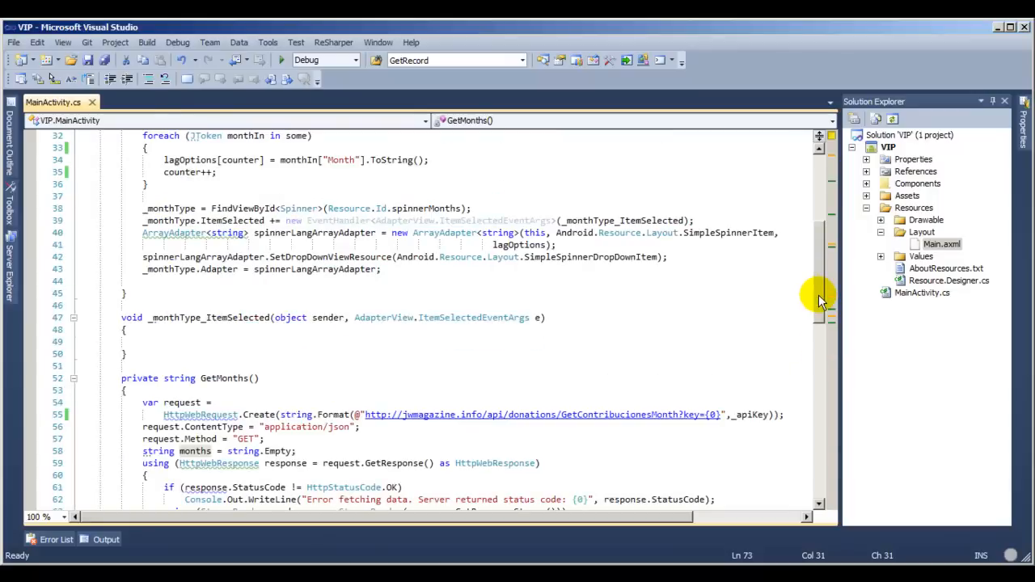
scroll("down", 3)
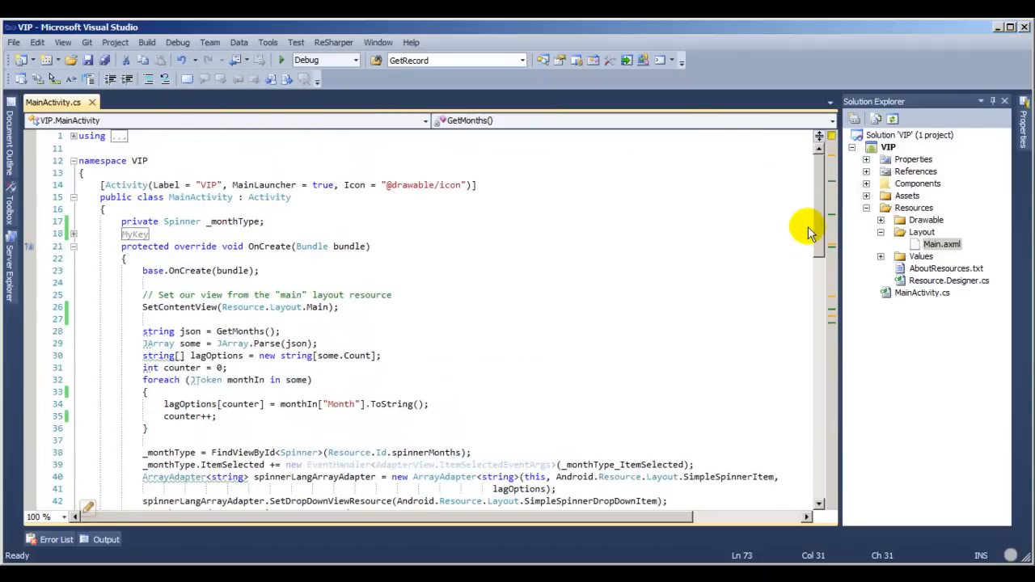
scroll("down", 3)
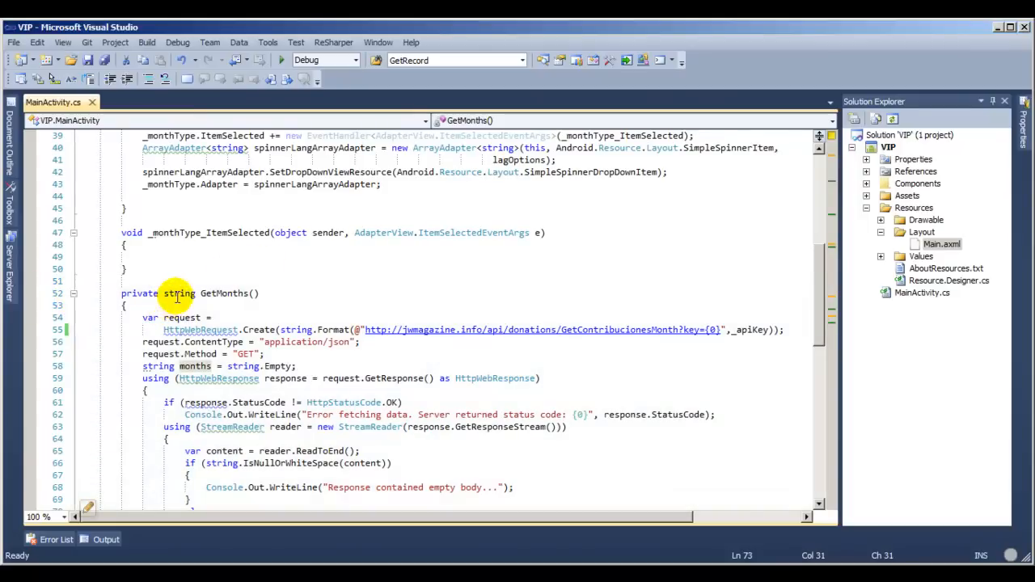
left_click(73, 292)
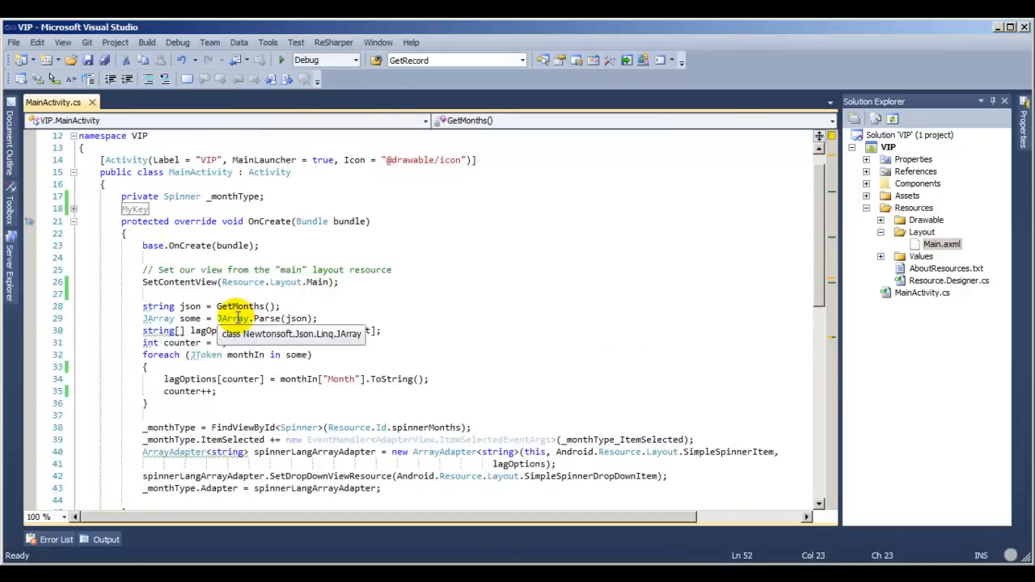
mouse_move(298, 318)
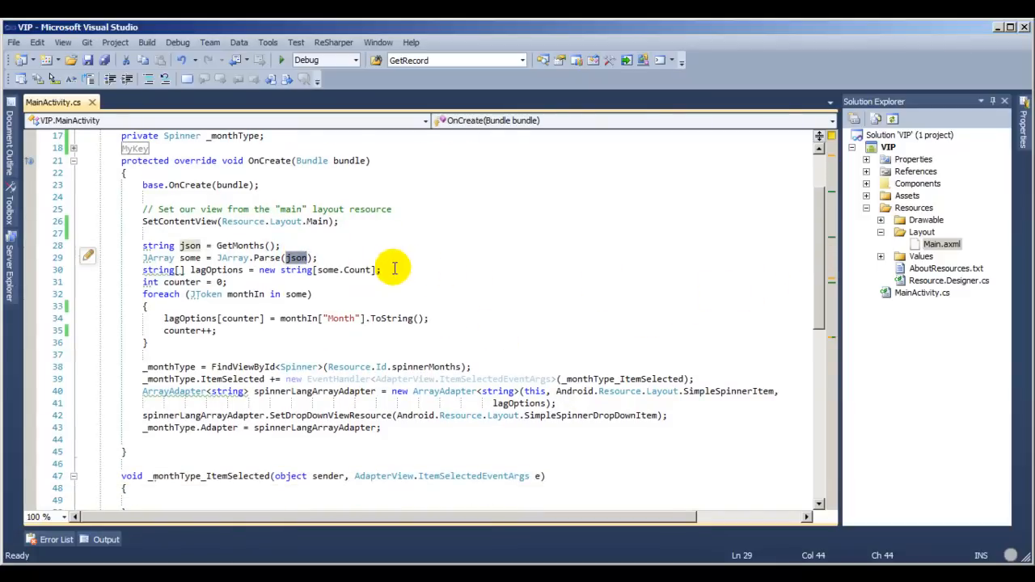
left_click(154, 269)
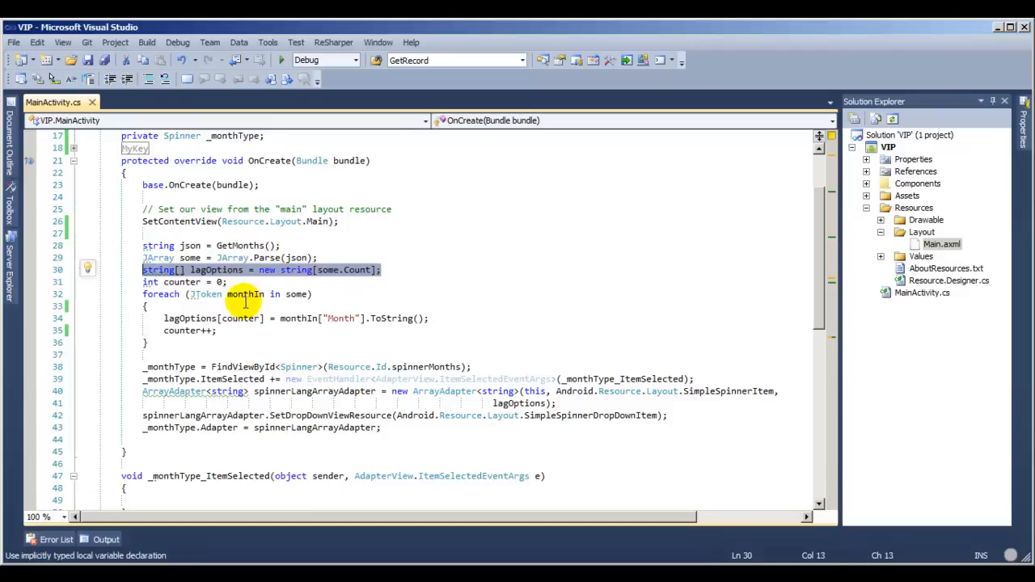
double_click(215, 269)
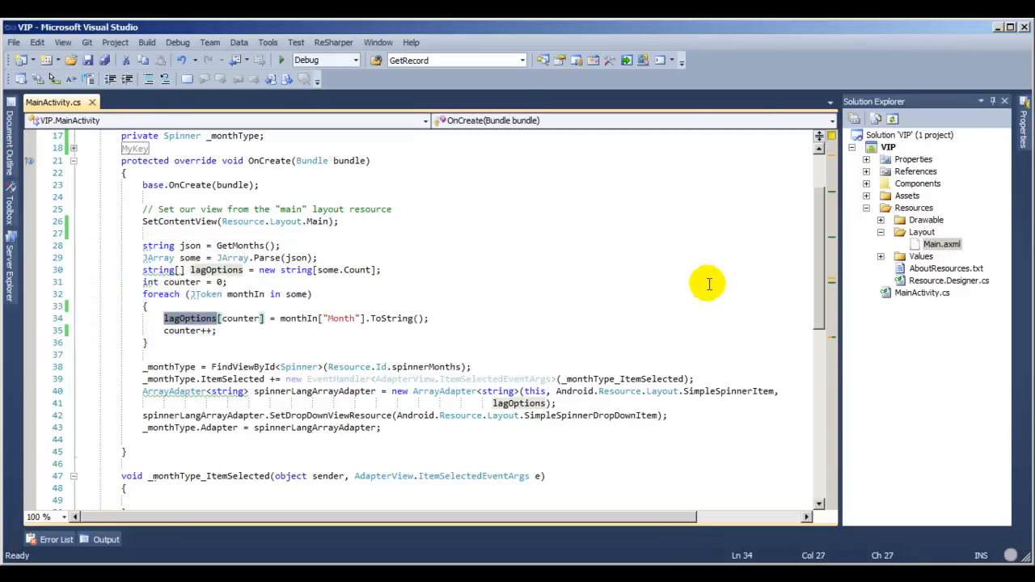
scroll("down", 3)
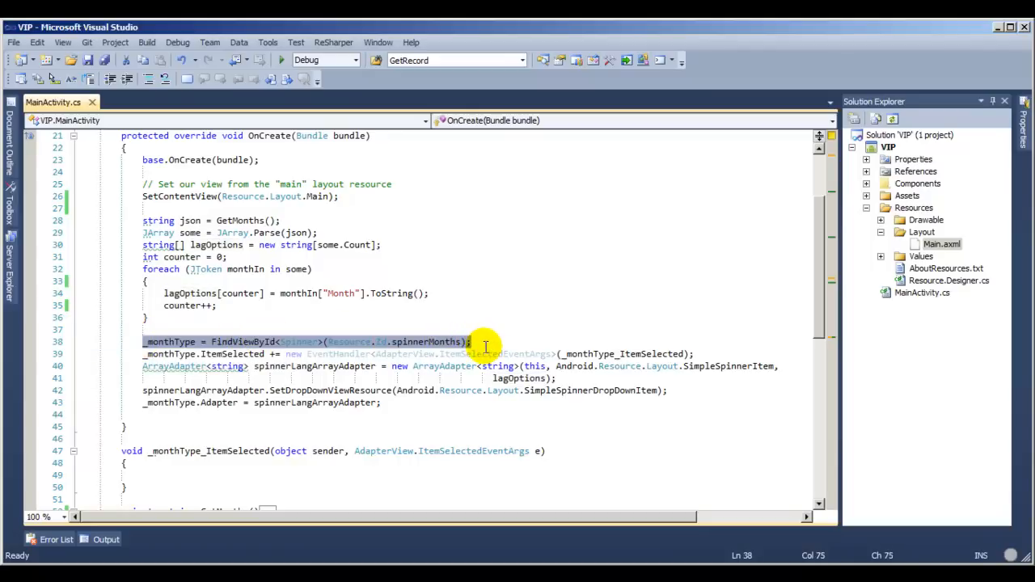
left_click(328, 341)
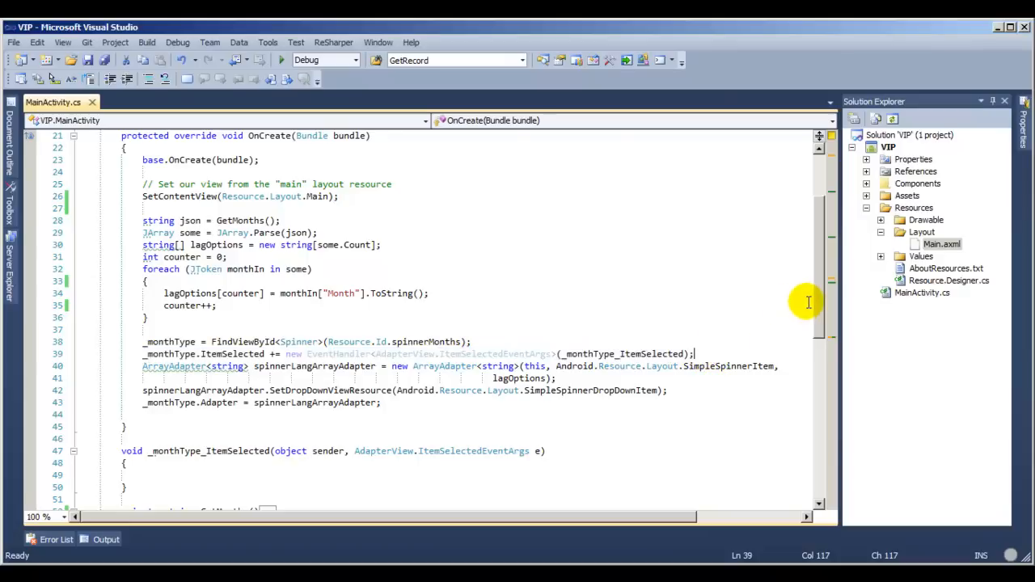
scroll("down", 3)
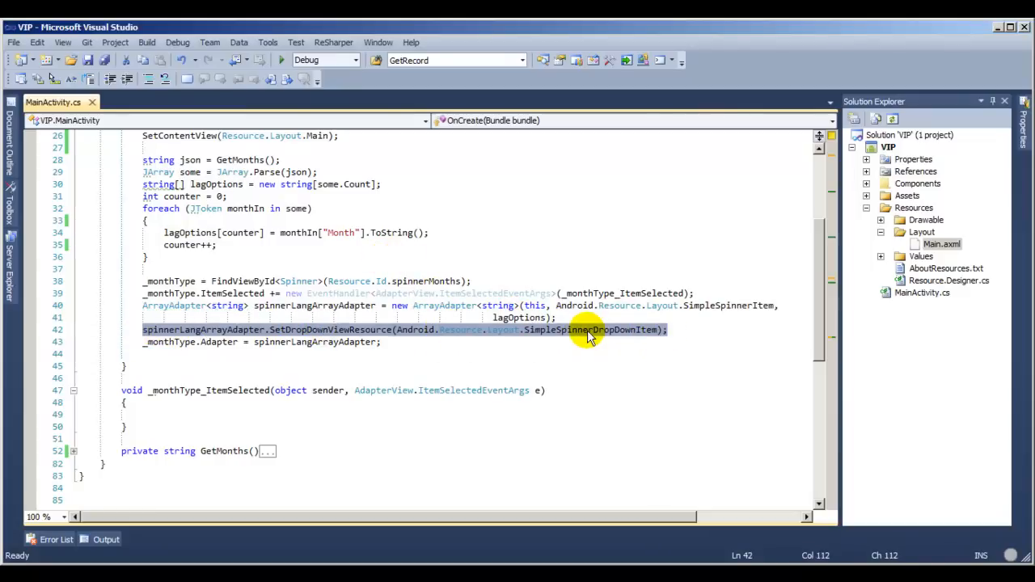
left_click(412, 329)
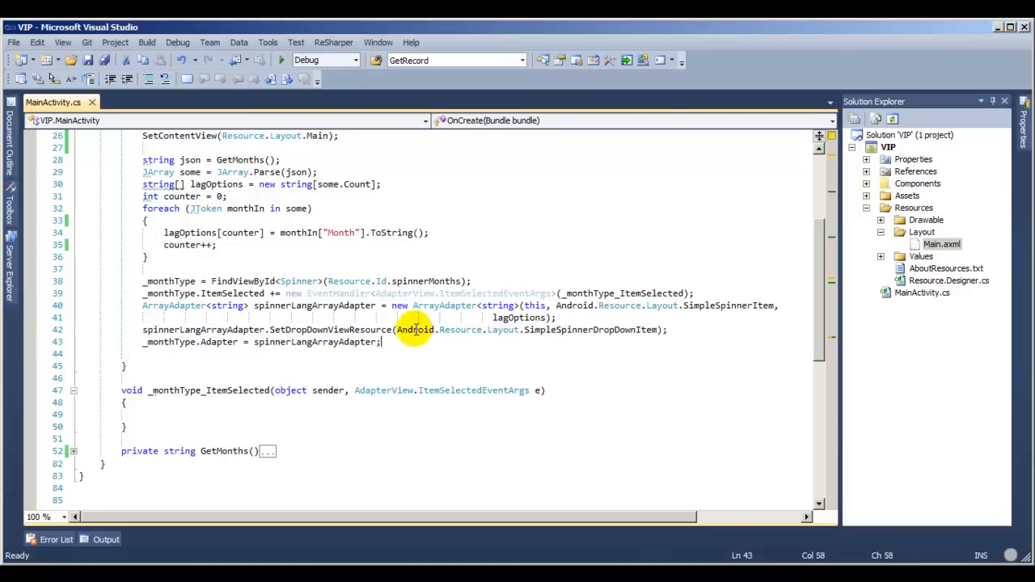
mouse_move(502, 328)
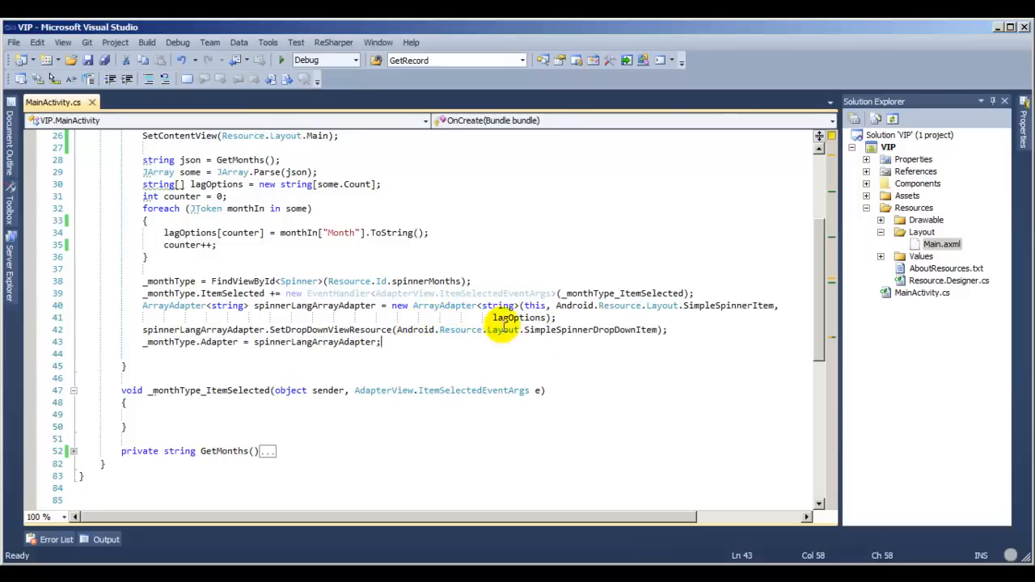
double_click(590, 329)
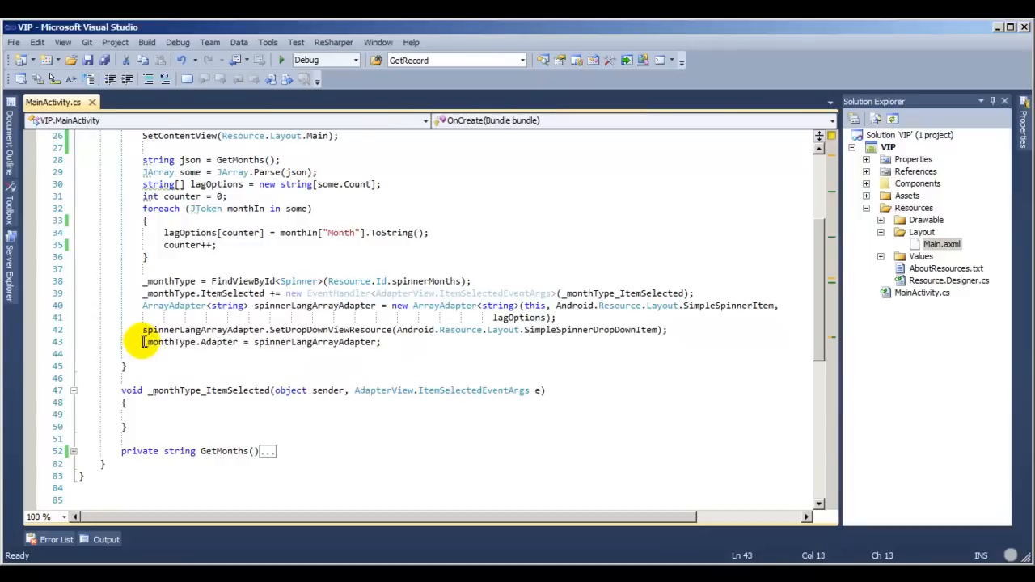
left_click_drag(143, 341, 380, 341)
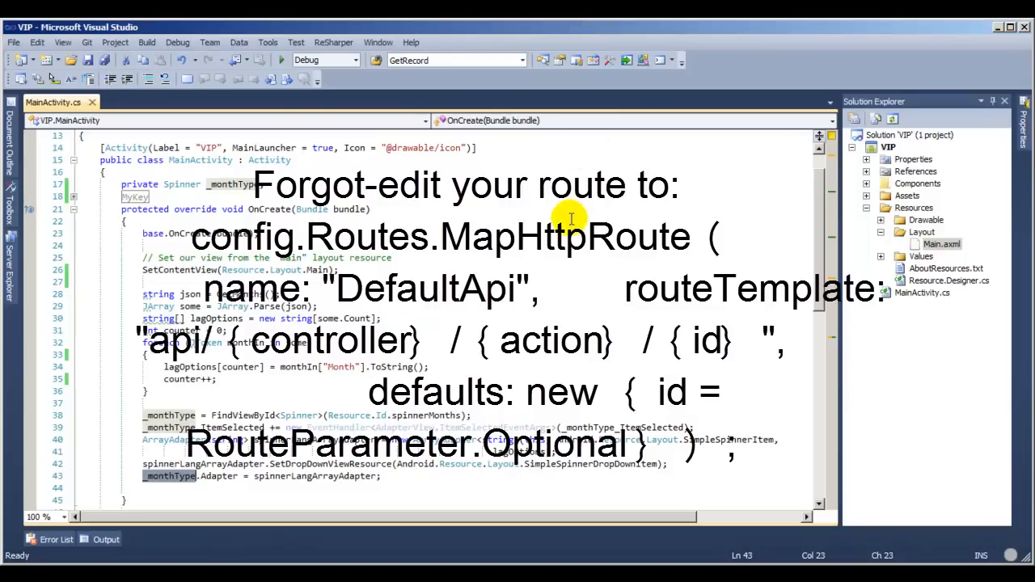
left_click(242, 388)
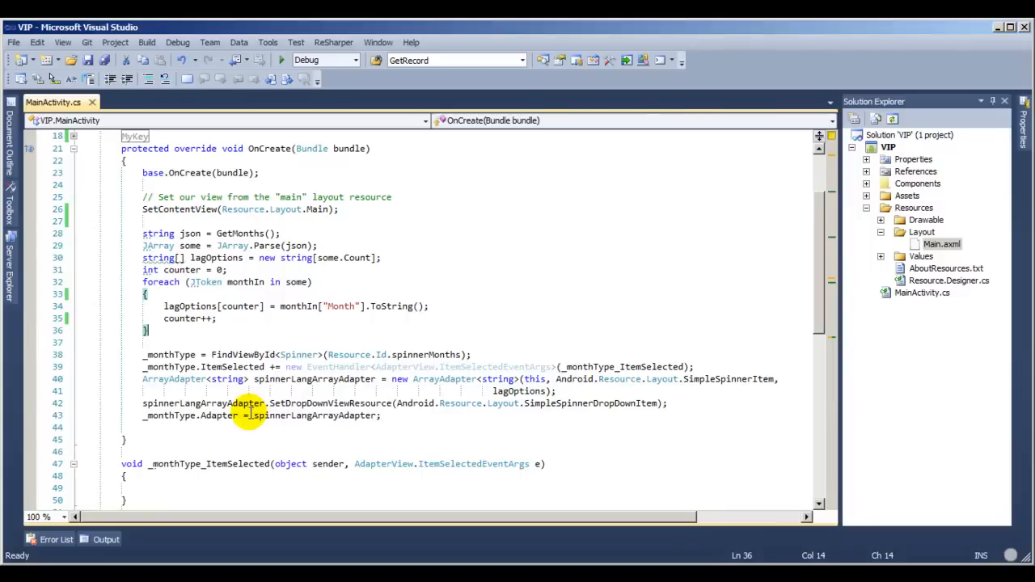
mouse_move(893, 162)
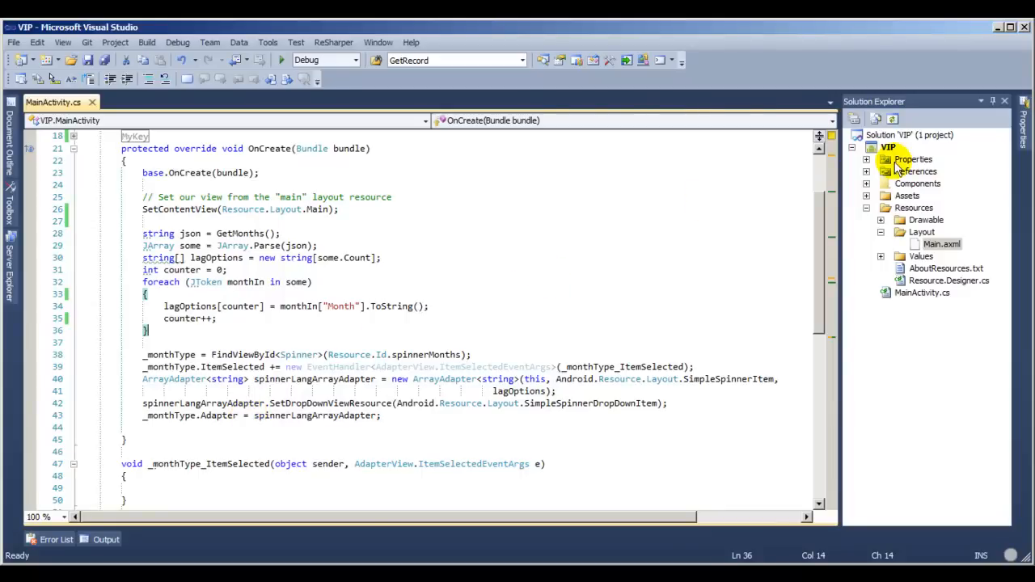
- Glance at the VIP project's properties, then scroll the apiTools DonationsController code
right_click(887, 146)
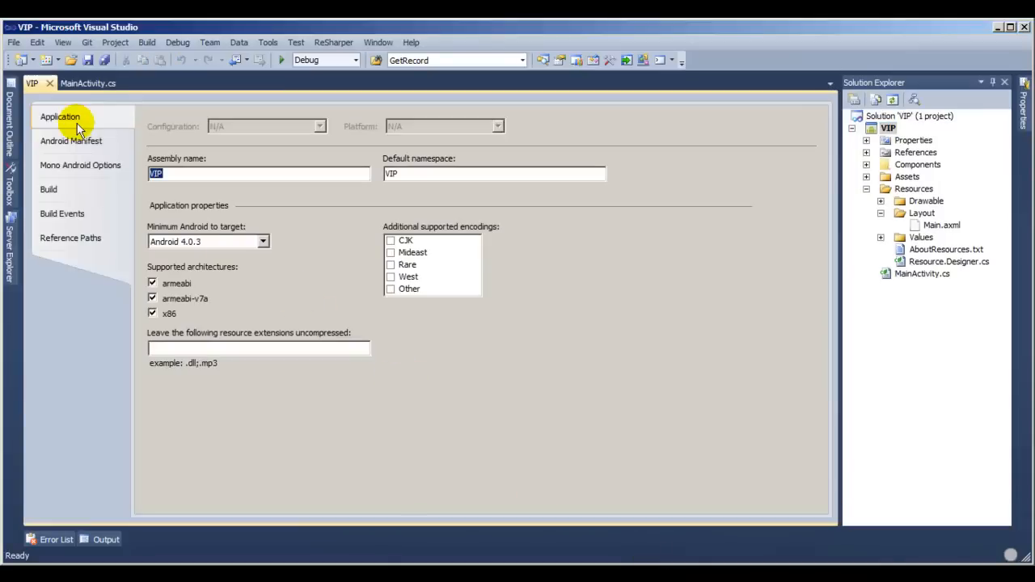
mouse_move(50, 83)
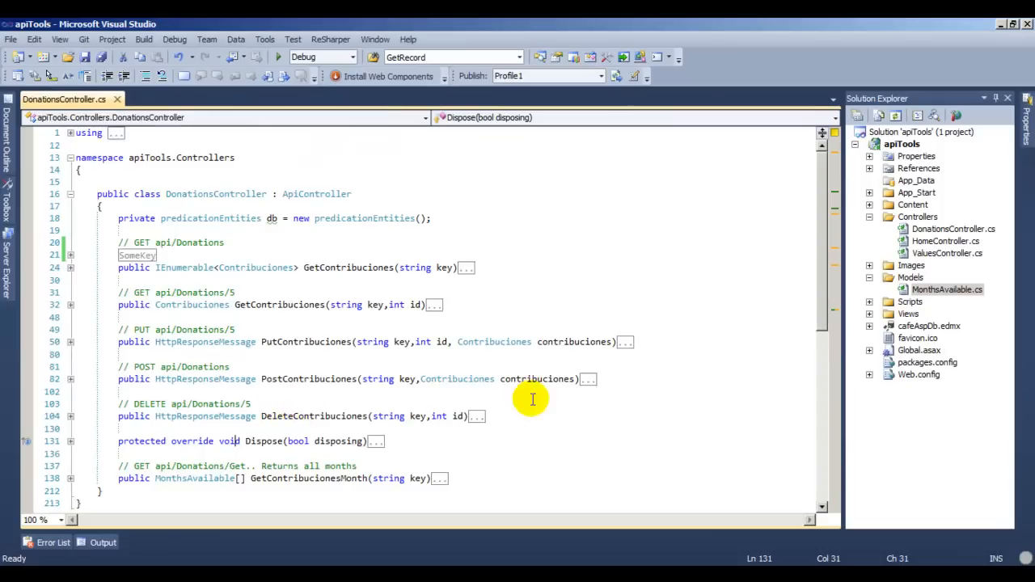
scroll("down", 3)
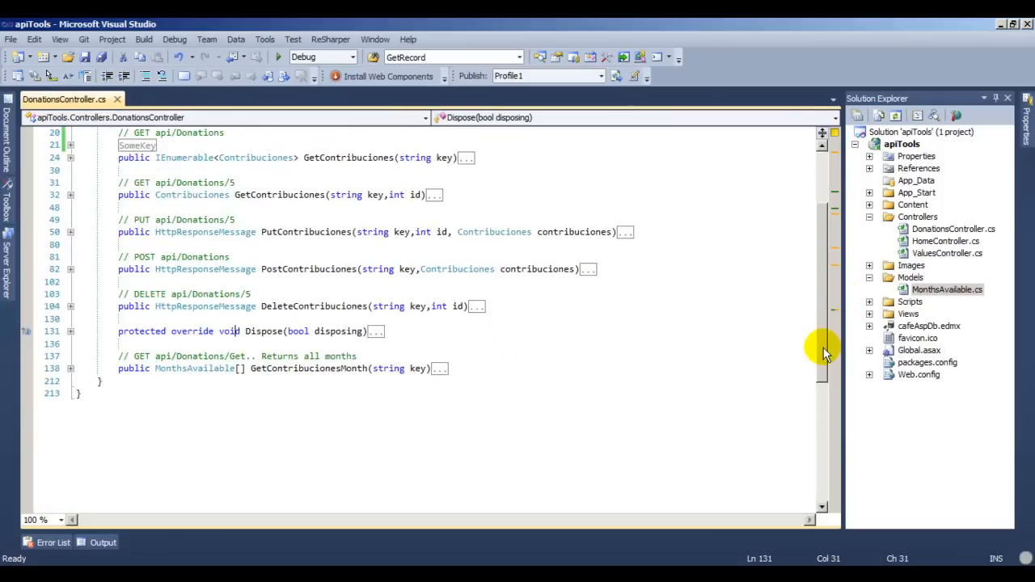